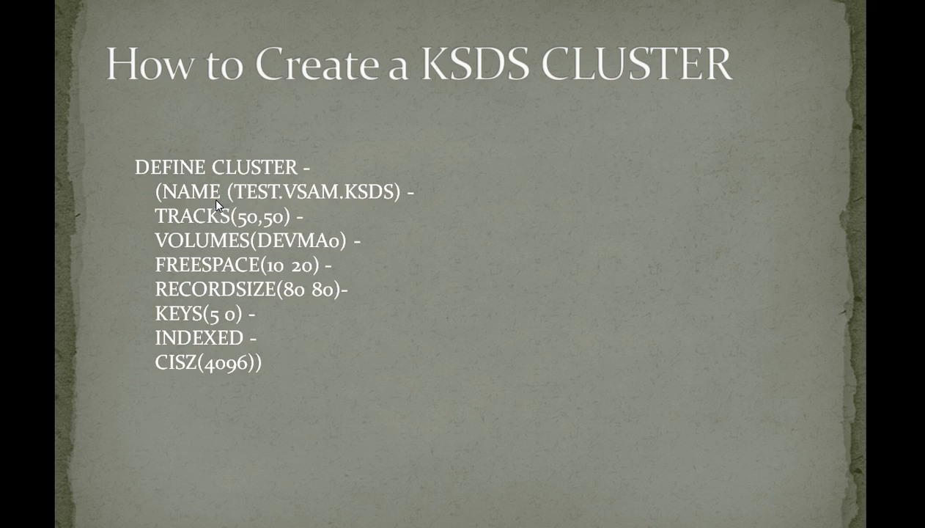
{"action": "mouse_move", "coordinate": [90, 203]}
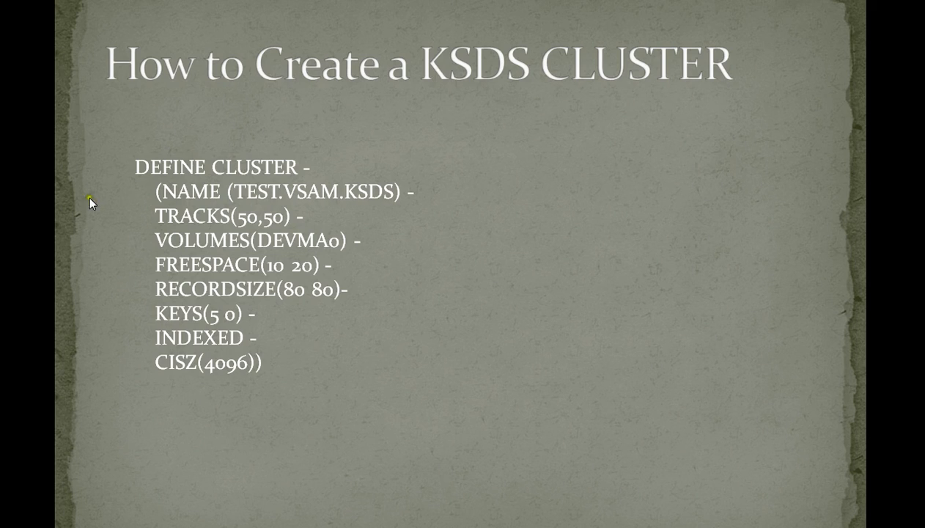
{"action": "mouse_move", "coordinate": [227, 232]}
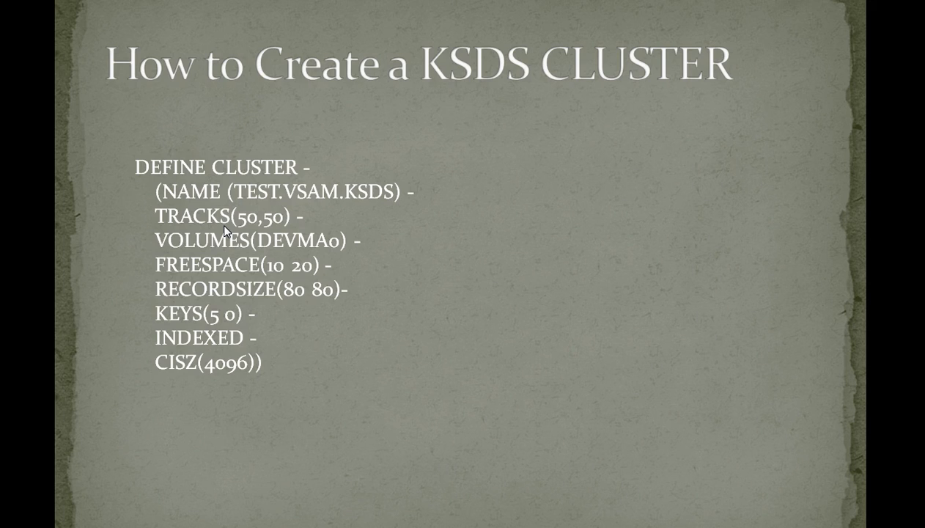
{"action": "mouse_move", "coordinate": [363, 235]}
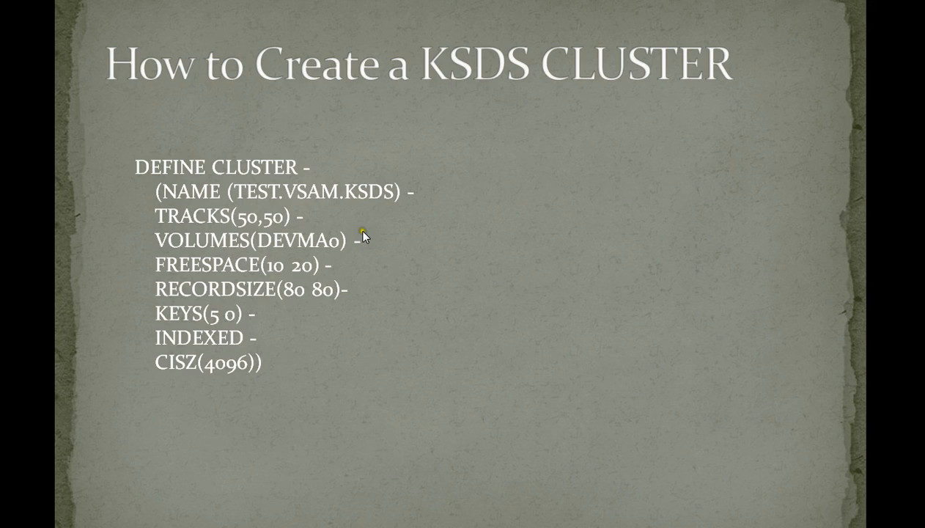
{"action": "mouse_move", "coordinate": [225, 328]}
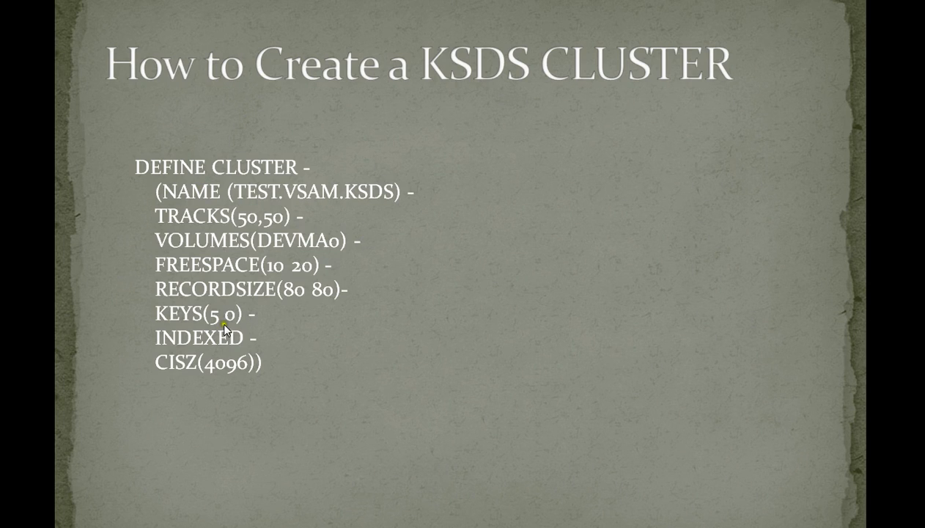
{"action": "mouse_move", "coordinate": [255, 170]}
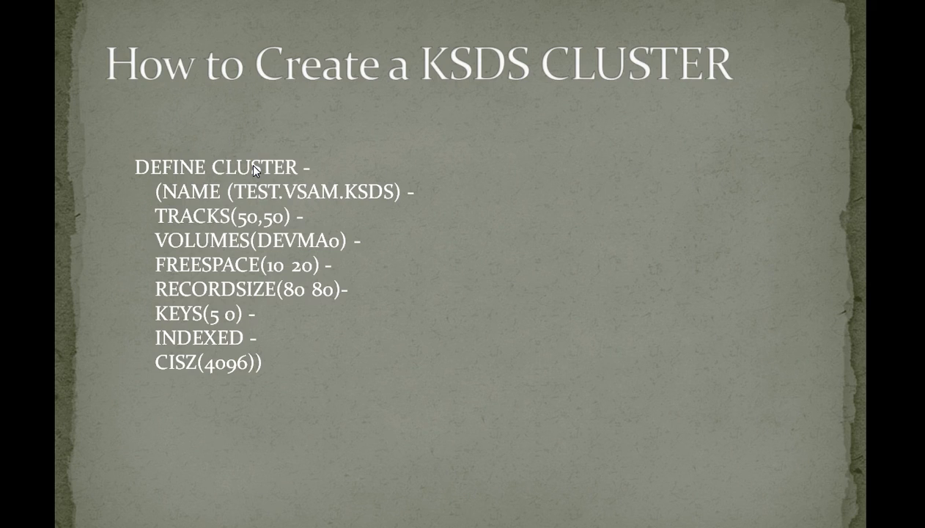
{"action": "mouse_move", "coordinate": [214, 184]}
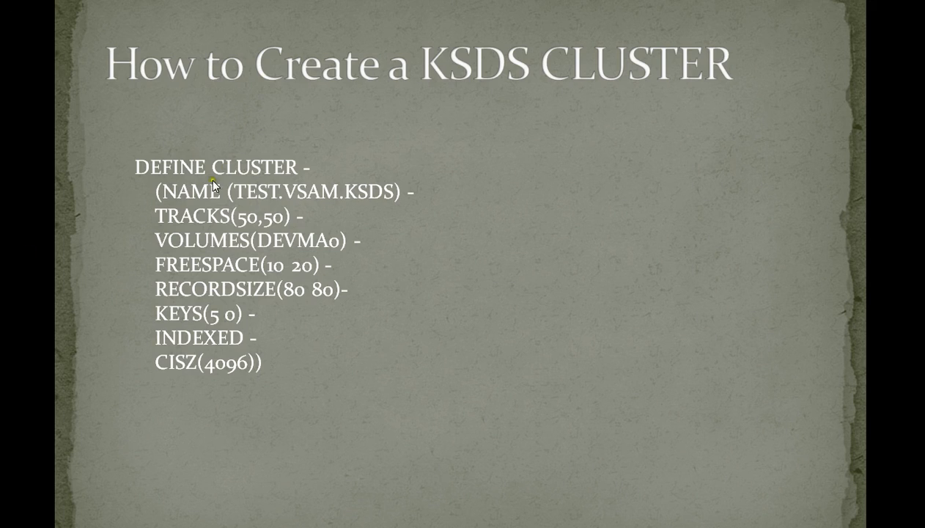
{"action": "mouse_move", "coordinate": [229, 173]}
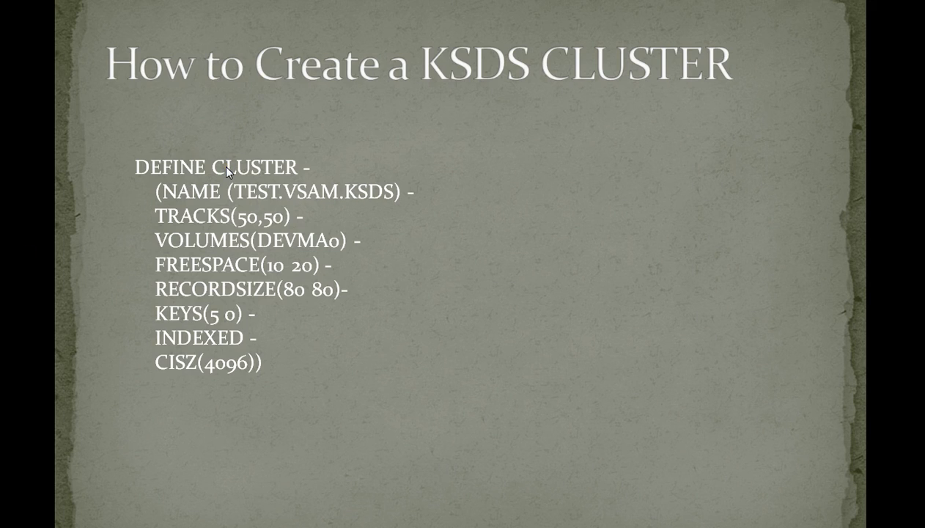
{"action": "mouse_move", "coordinate": [188, 184]}
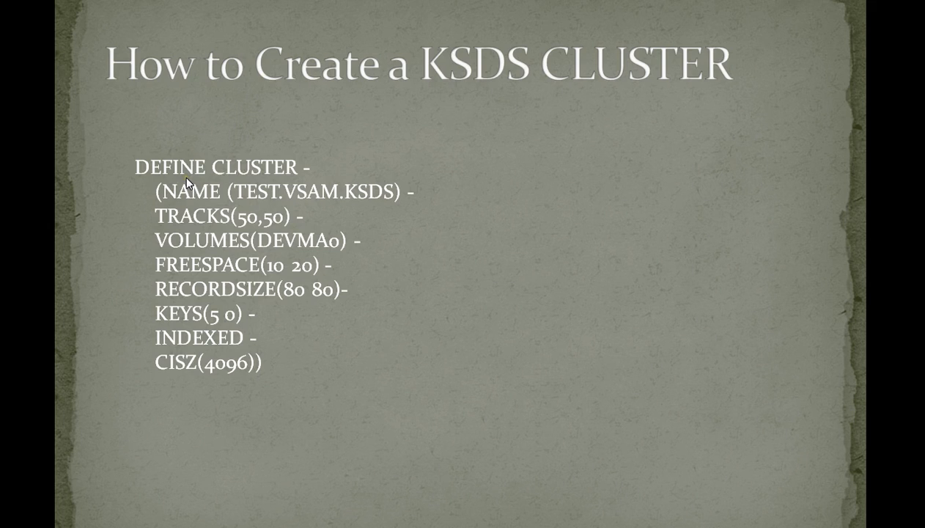
{"action": "mouse_move", "coordinate": [202, 211]}
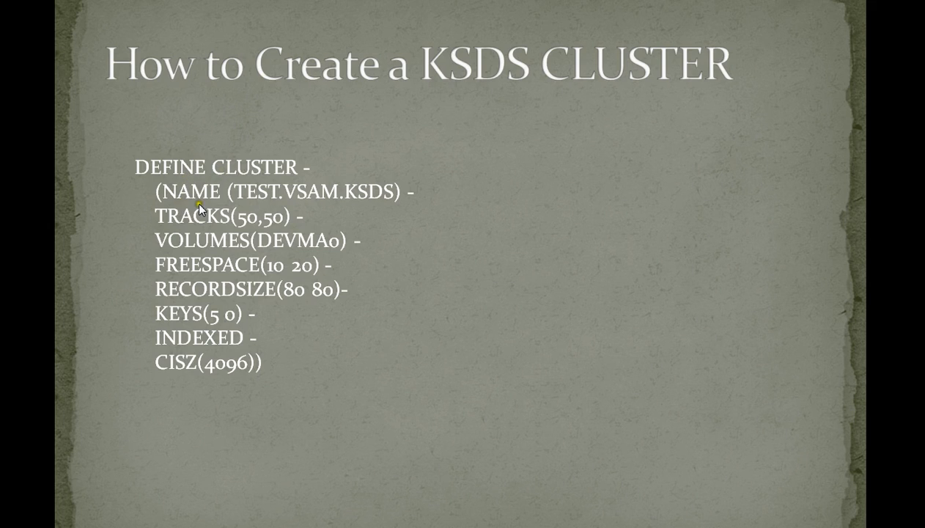
{"action": "mouse_move", "coordinate": [202, 226]}
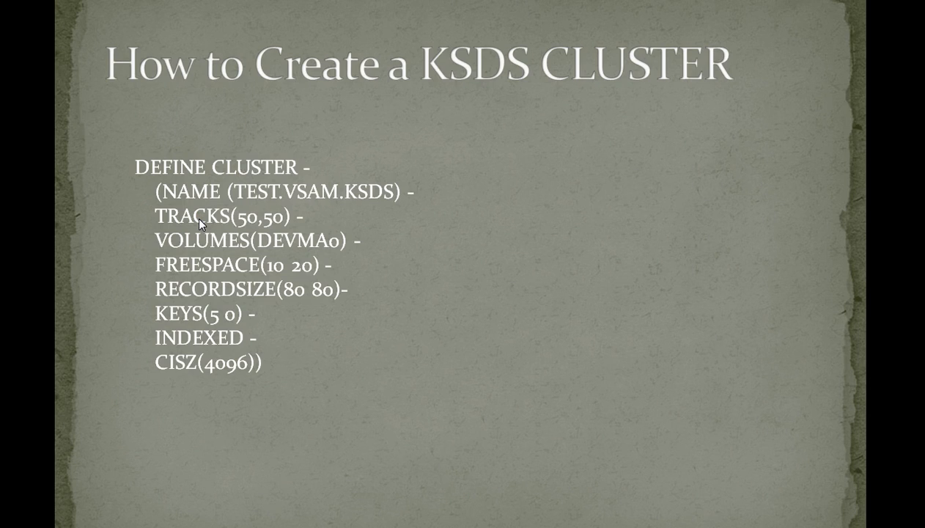
{"action": "mouse_move", "coordinate": [278, 228]}
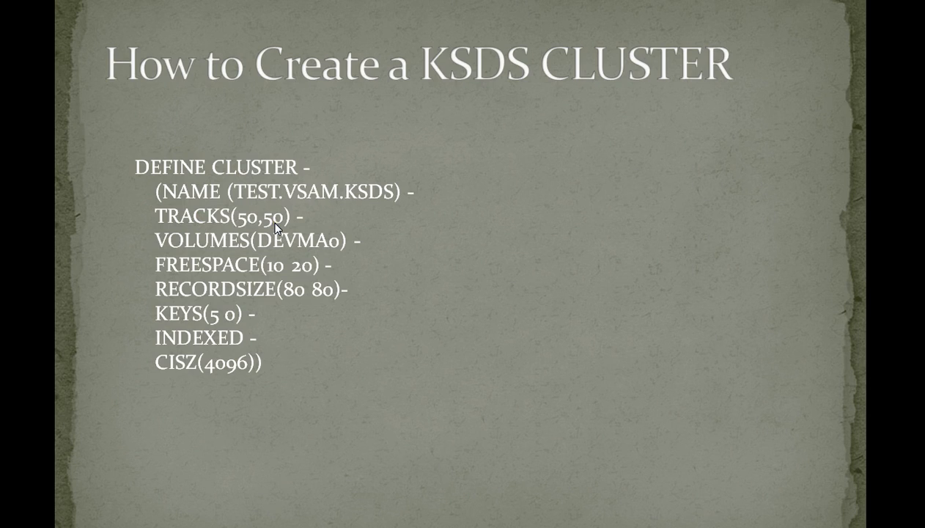
{"action": "mouse_move", "coordinate": [189, 228]}
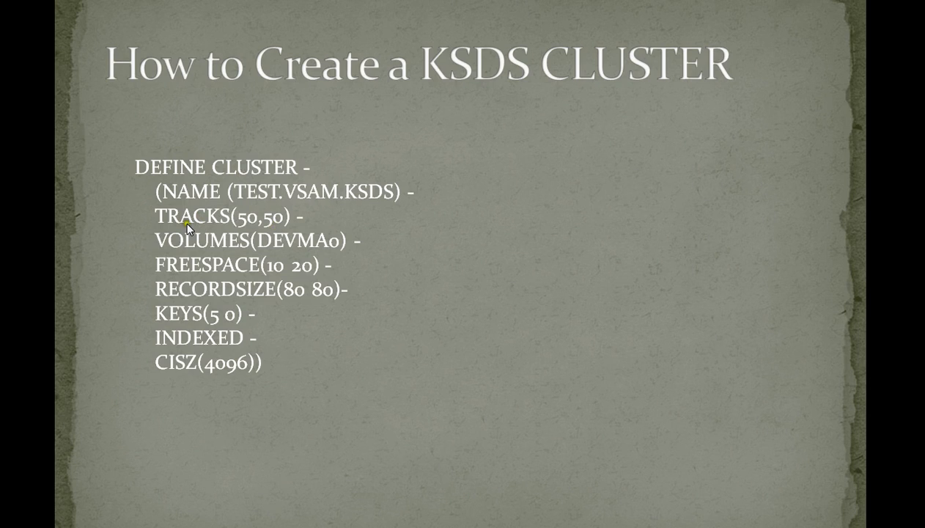
{"action": "mouse_move", "coordinate": [216, 240]}
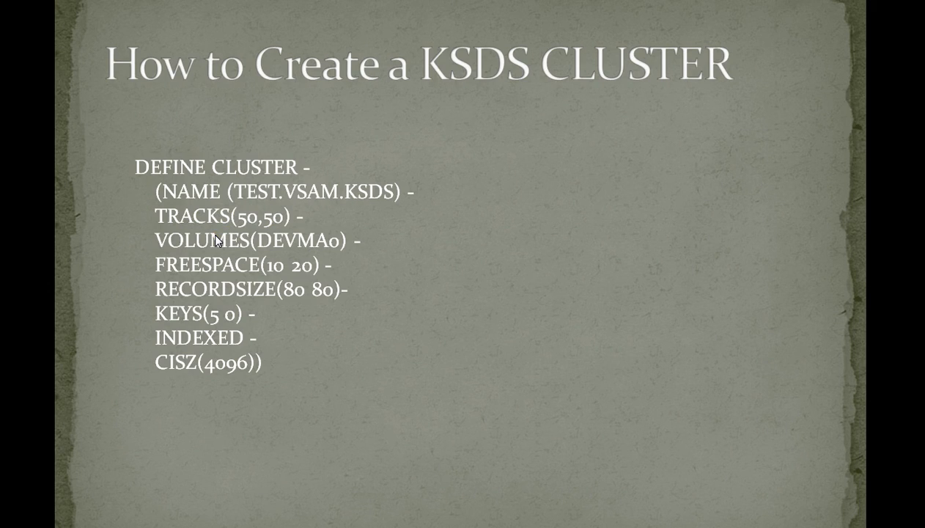
{"action": "mouse_move", "coordinate": [217, 269]}
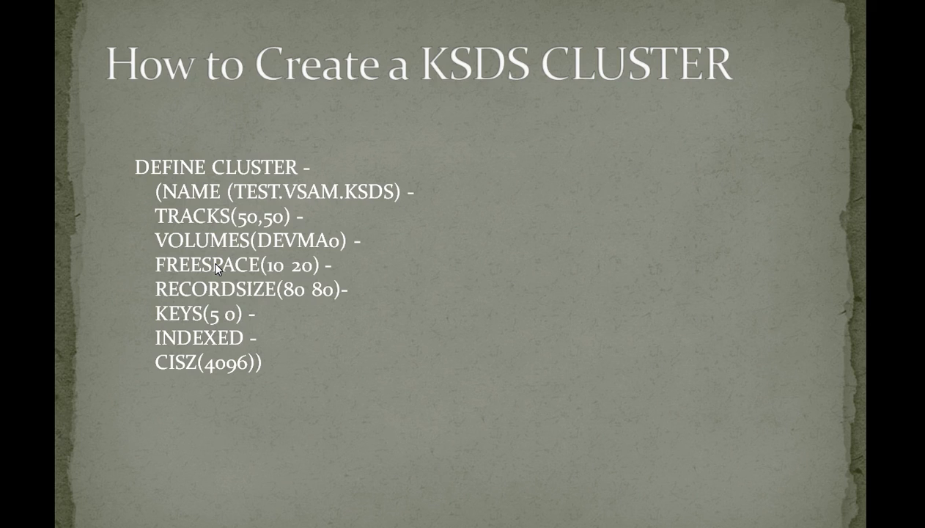
{"action": "mouse_move", "coordinate": [492, 103]}
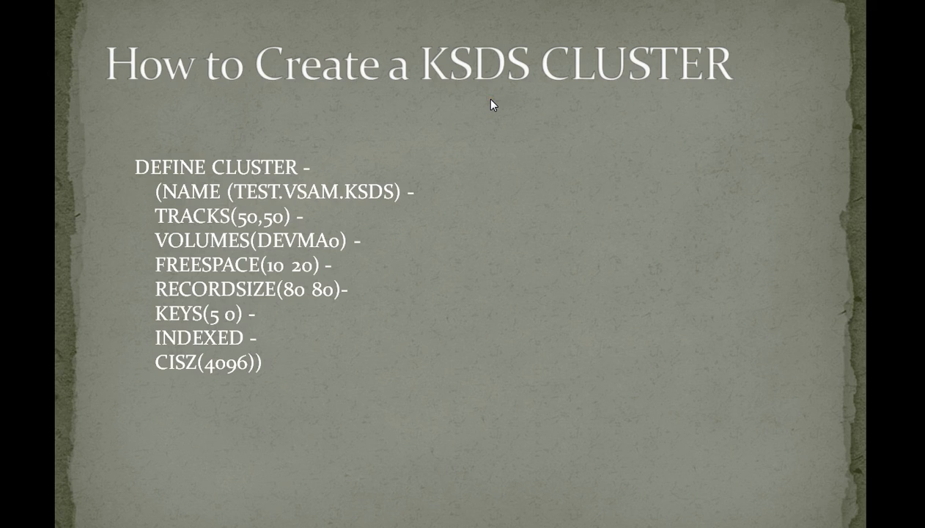
{"action": "mouse_move", "coordinate": [410, 79]}
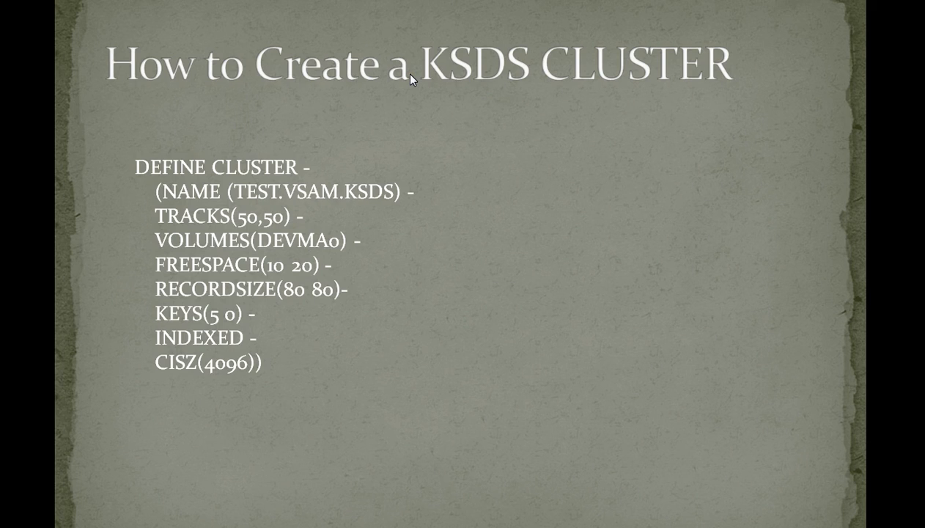
{"action": "mouse_move", "coordinate": [247, 286]}
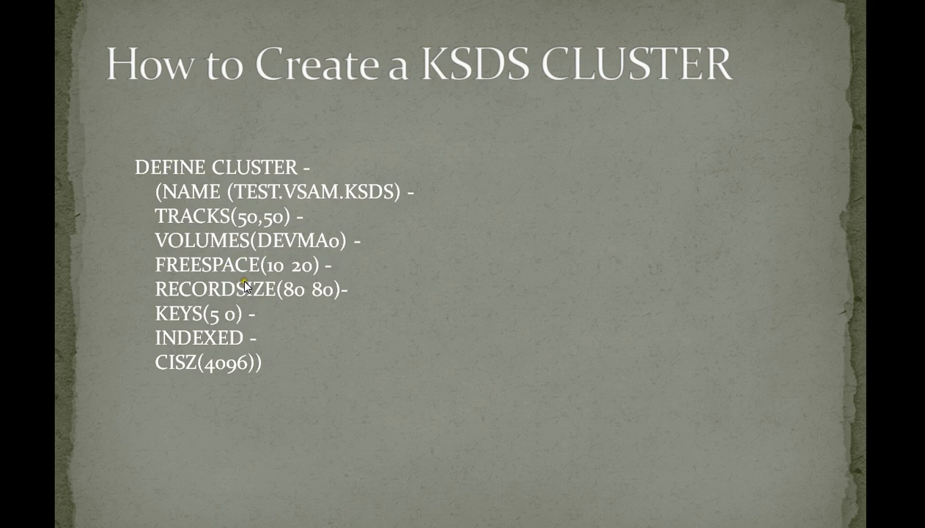
{"action": "mouse_move", "coordinate": [246, 267]}
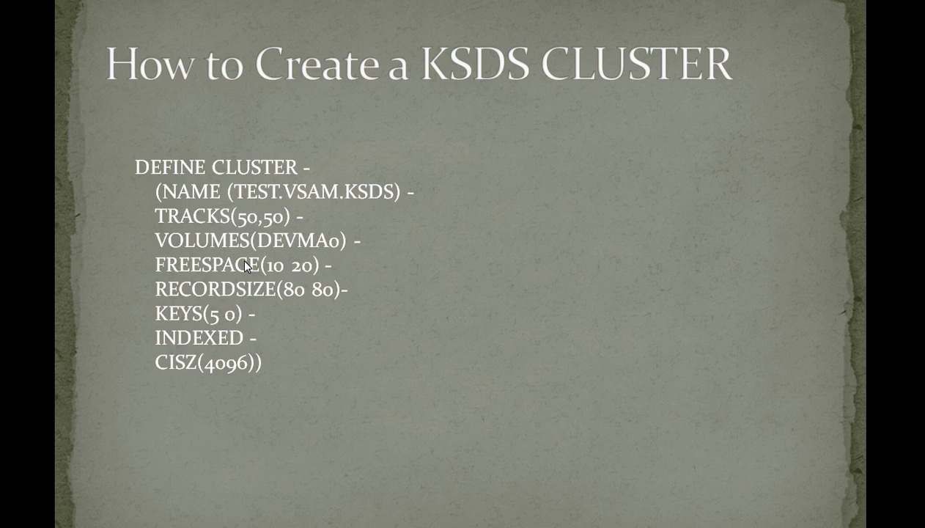
{"action": "mouse_move", "coordinate": [227, 310]}
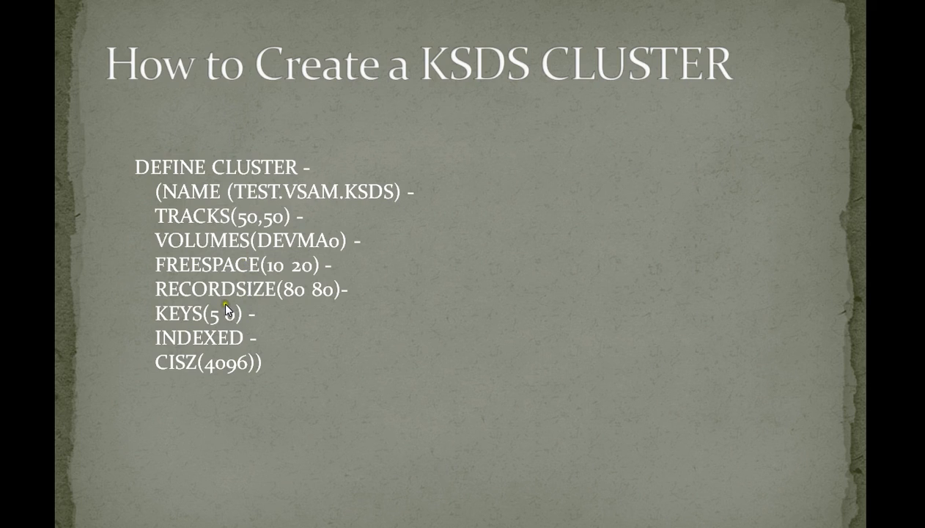
{"action": "mouse_move", "coordinate": [176, 257]}
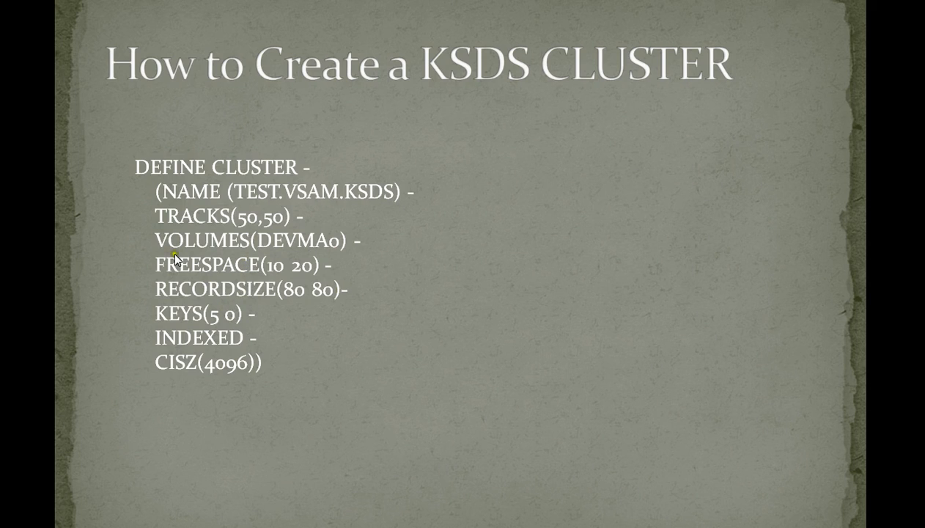
{"action": "mouse_move", "coordinate": [393, 325]}
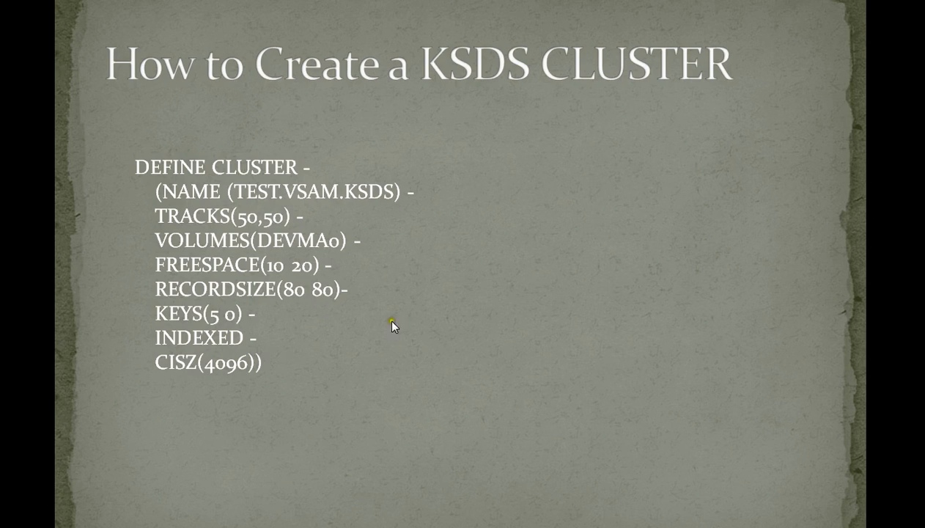
{"action": "mouse_move", "coordinate": [318, 300]}
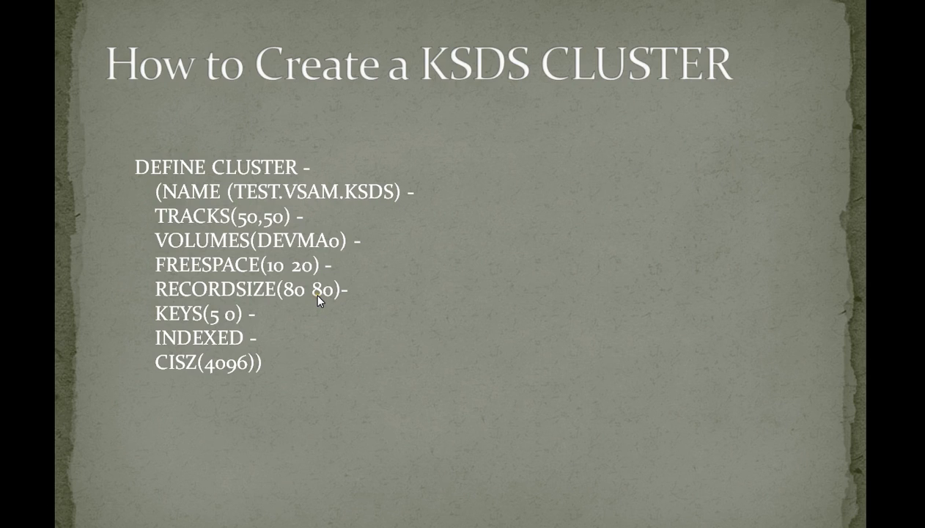
{"action": "mouse_move", "coordinate": [214, 326]}
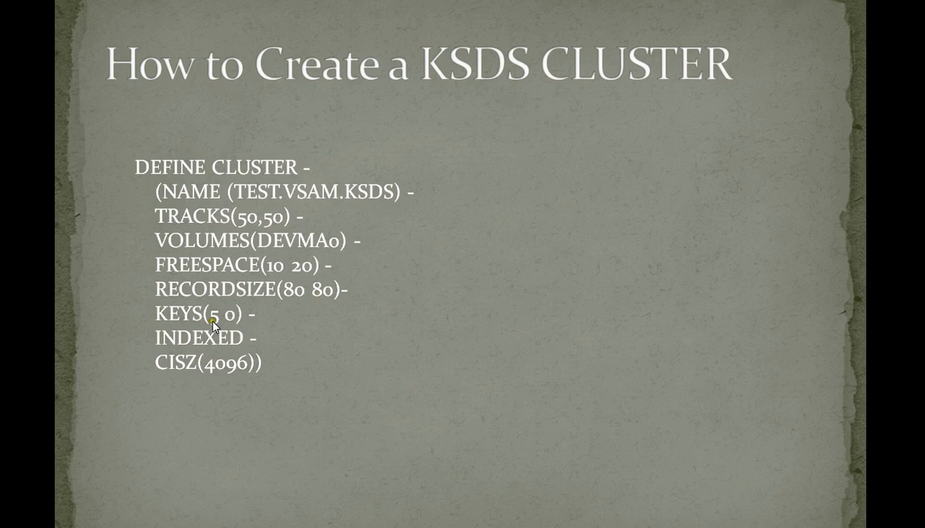
{"action": "mouse_move", "coordinate": [218, 320]}
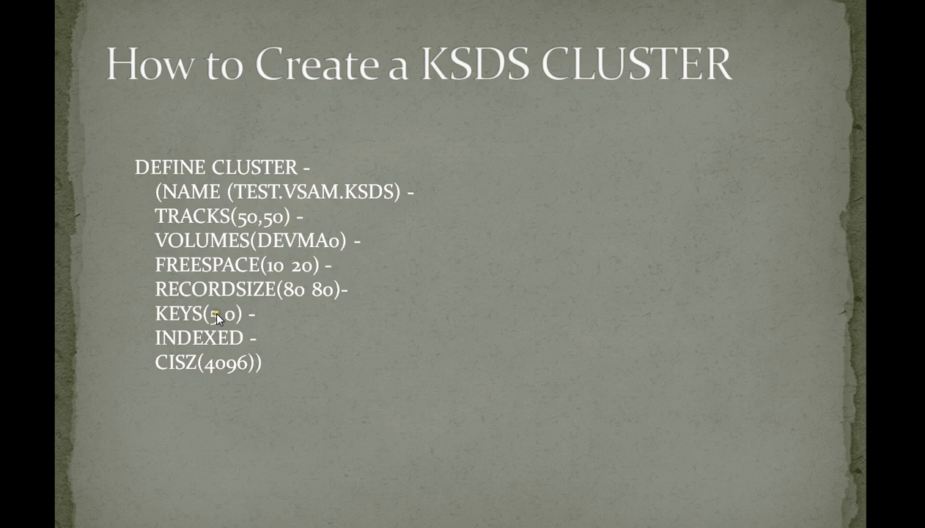
{"action": "mouse_move", "coordinate": [227, 323]}
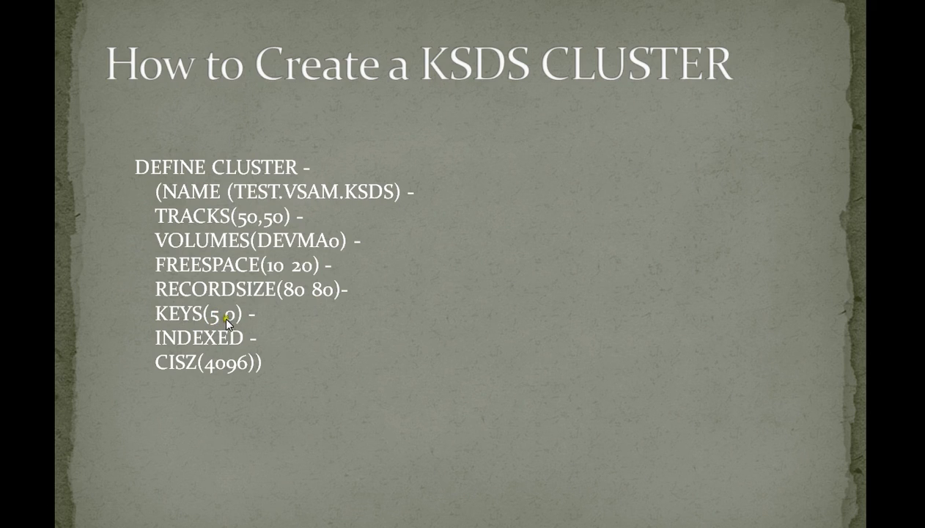
{"action": "mouse_move", "coordinate": [231, 346]}
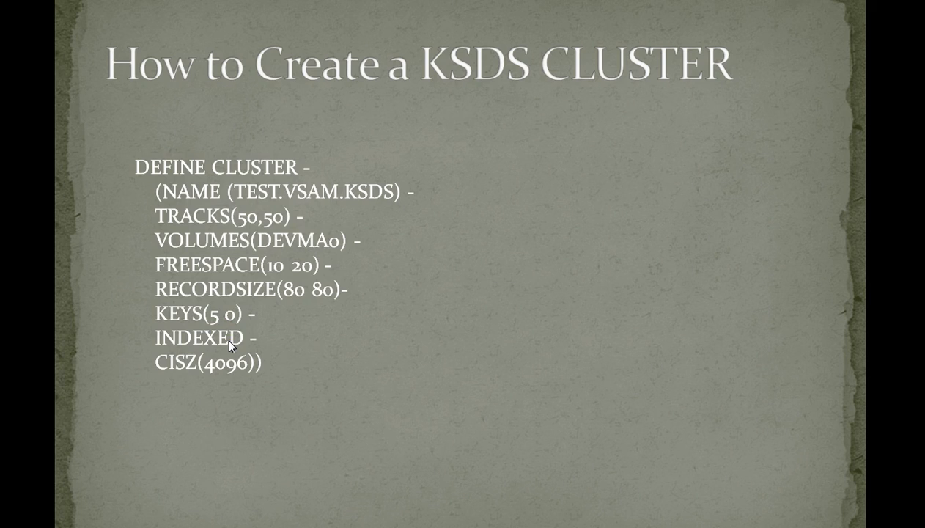
{"action": "mouse_move", "coordinate": [167, 343]}
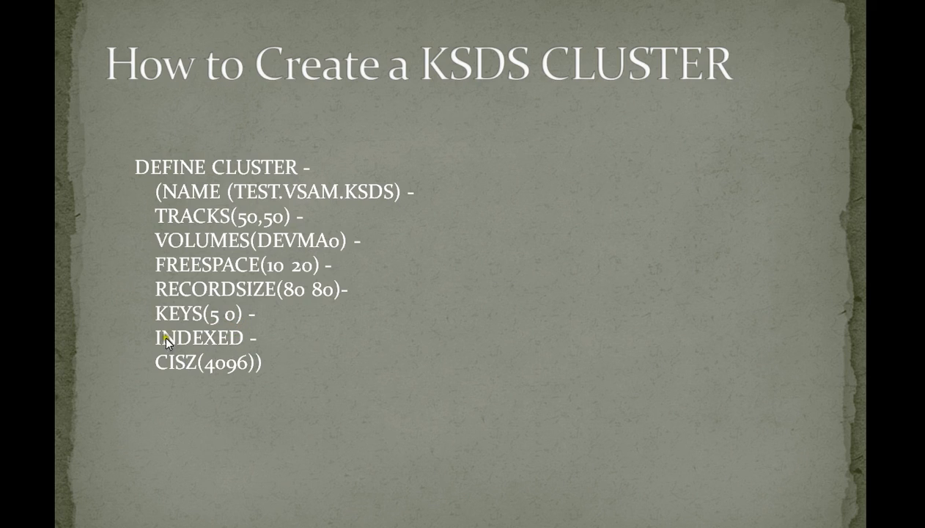
{"action": "mouse_move", "coordinate": [363, 267]}
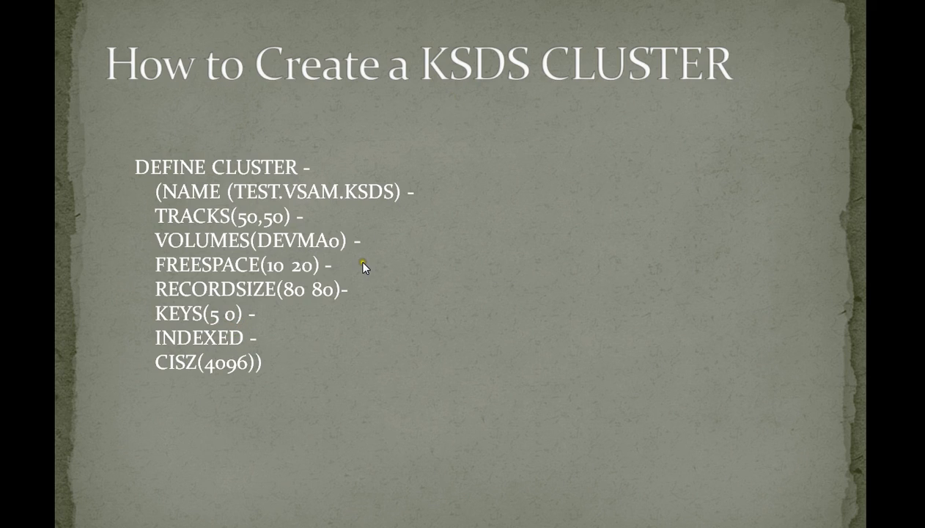
{"action": "mouse_move", "coordinate": [229, 348]}
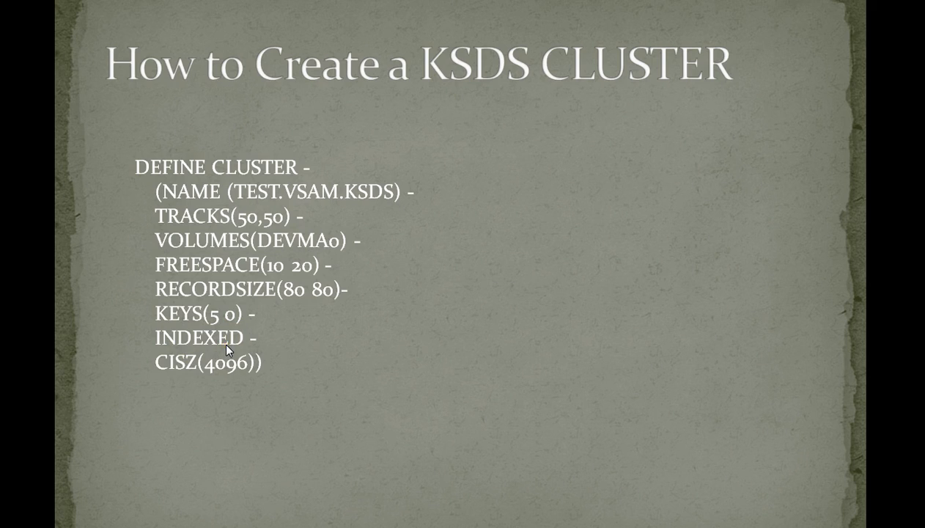
{"action": "mouse_move", "coordinate": [194, 378]}
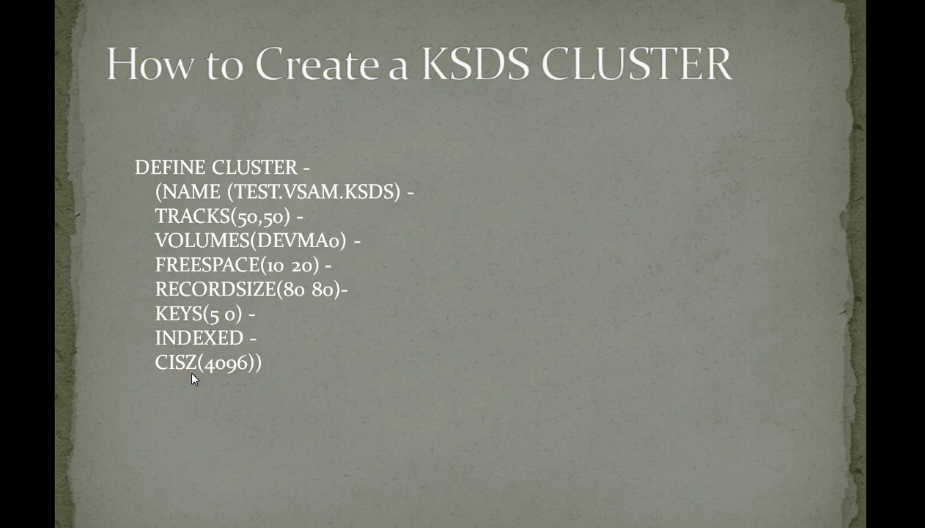
{"action": "mouse_move", "coordinate": [222, 381]}
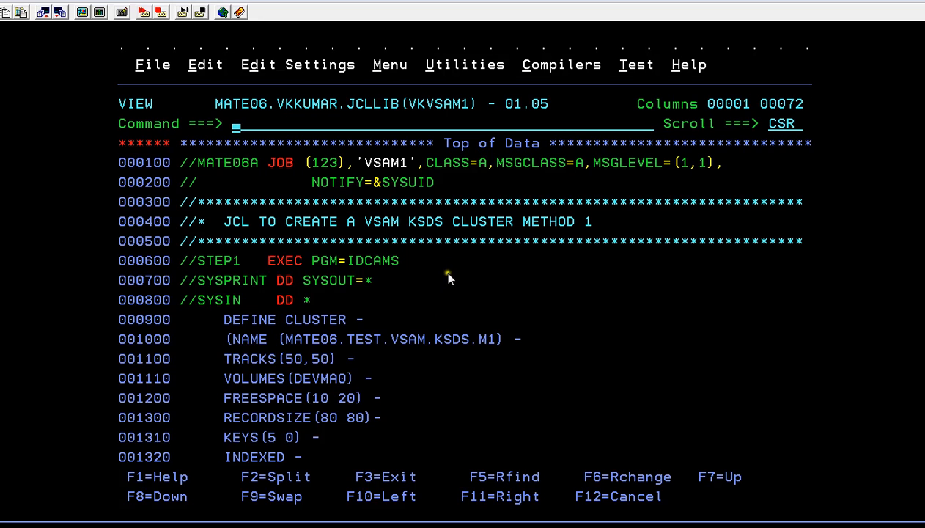
{"action": "mouse_move", "coordinate": [449, 275]}
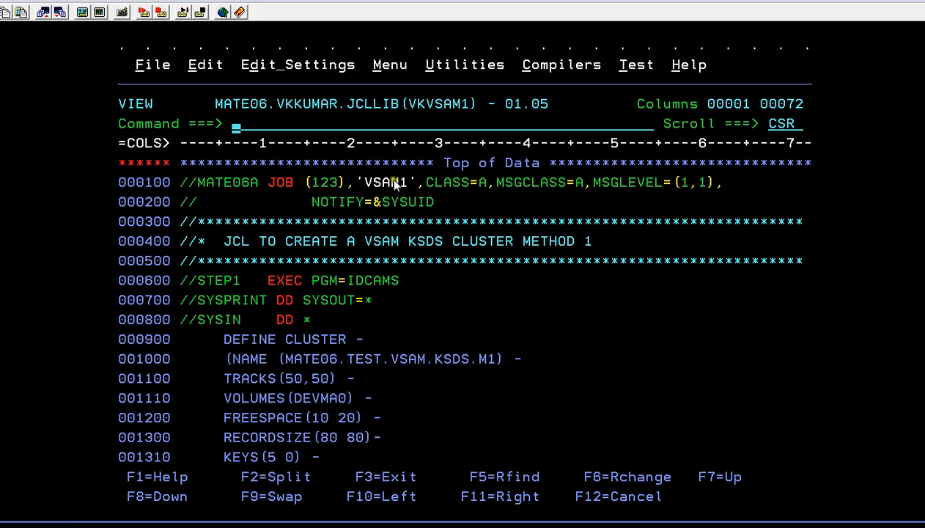
{"action": "mouse_move", "coordinate": [570, 286]}
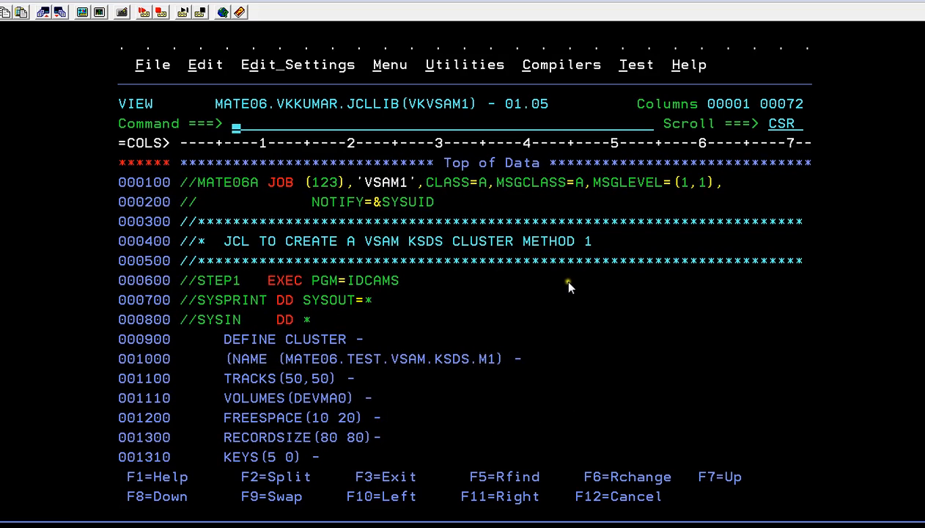
{"action": "mouse_move", "coordinate": [359, 286]}
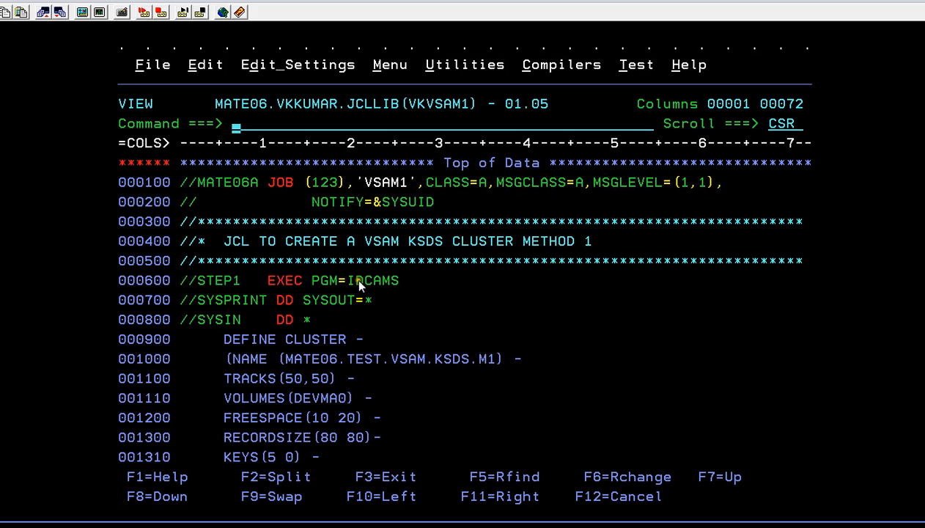
{"action": "mouse_move", "coordinate": [387, 295]}
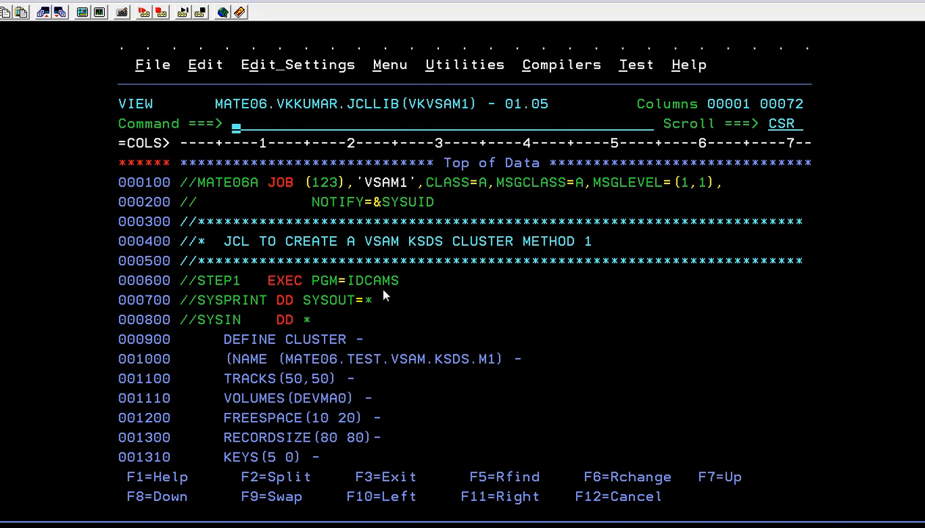
{"action": "mouse_move", "coordinate": [307, 287]}
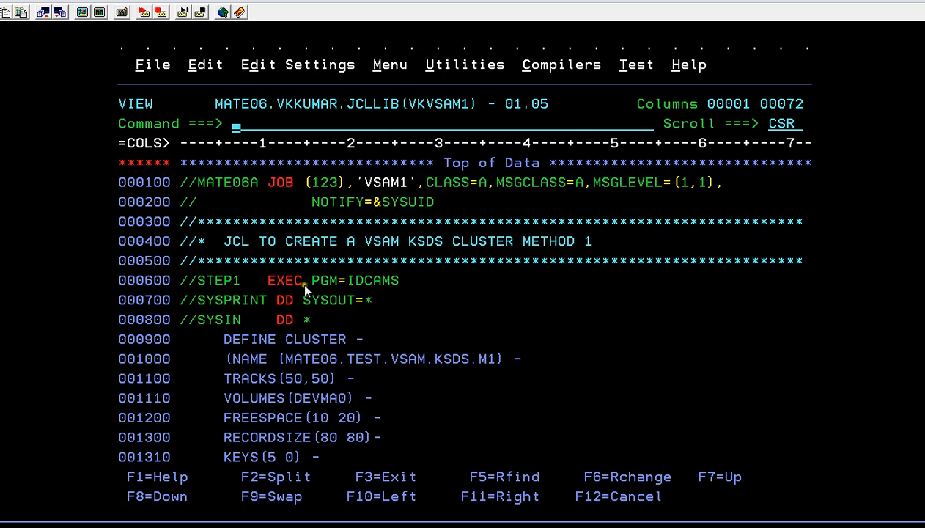
Scroll through VKVSAM1's STEP1 IDCAMS DEFINE CLUSTER statements for MATE06.TEST.VSAM.KSDS.M1, job card to CISZ.
{"action": "scroll", "scroll_direction": "down", "scroll_amount": 3}
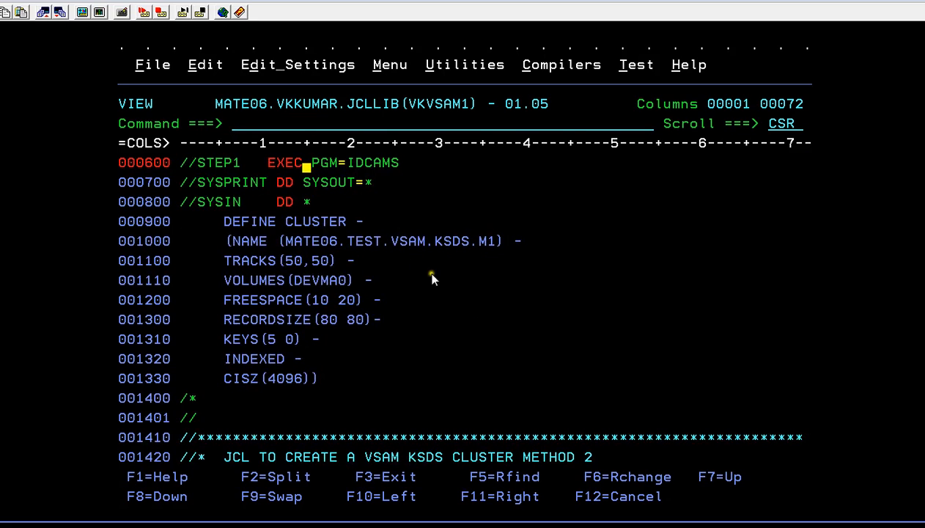
{"action": "mouse_move", "coordinate": [396, 182]}
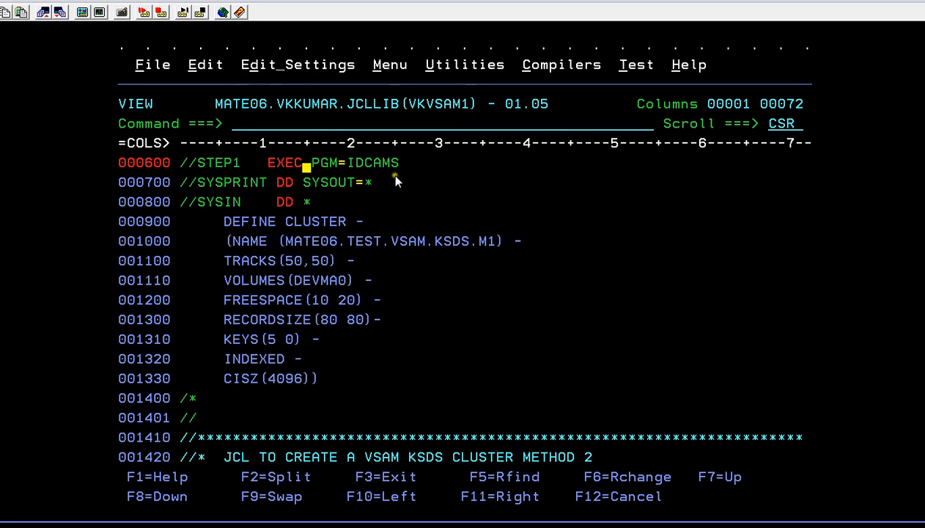
{"action": "mouse_move", "coordinate": [315, 233]}
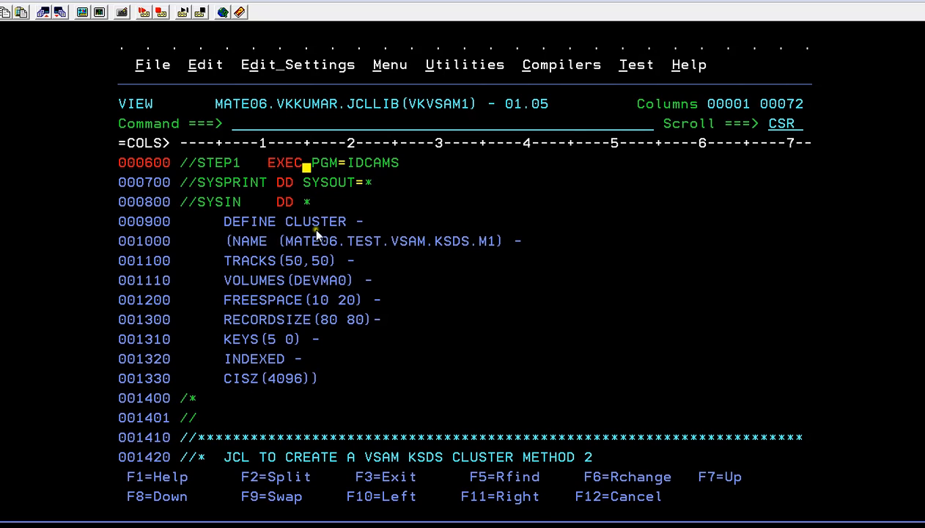
{"action": "mouse_move", "coordinate": [387, 167]}
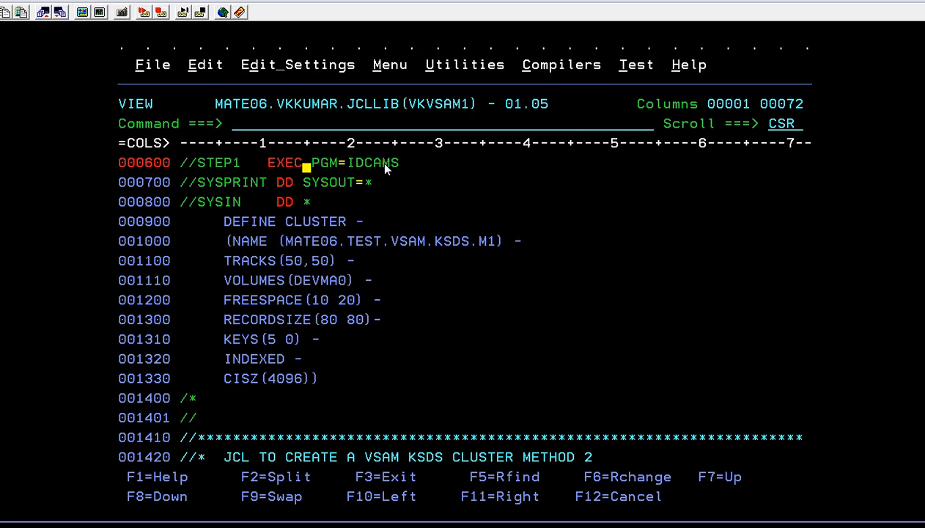
{"action": "mouse_move", "coordinate": [390, 208]}
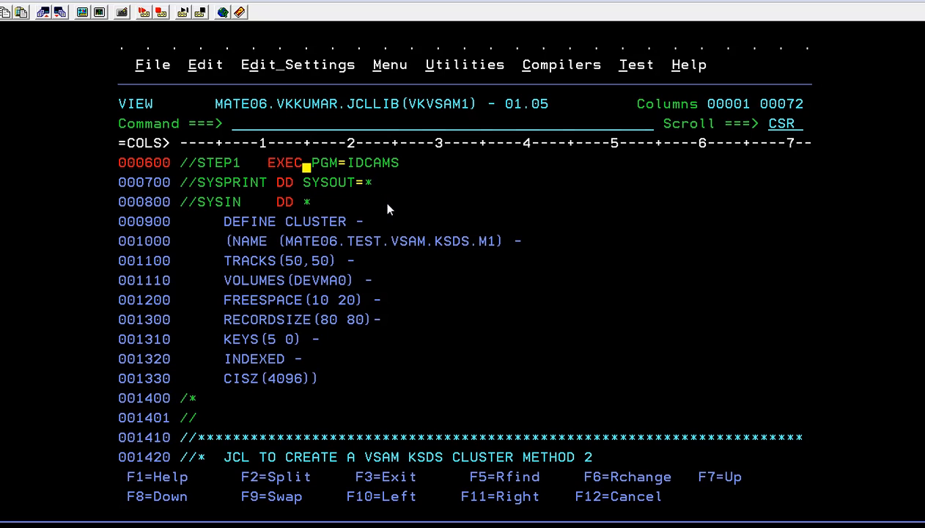
{"action": "mouse_move", "coordinate": [338, 229]}
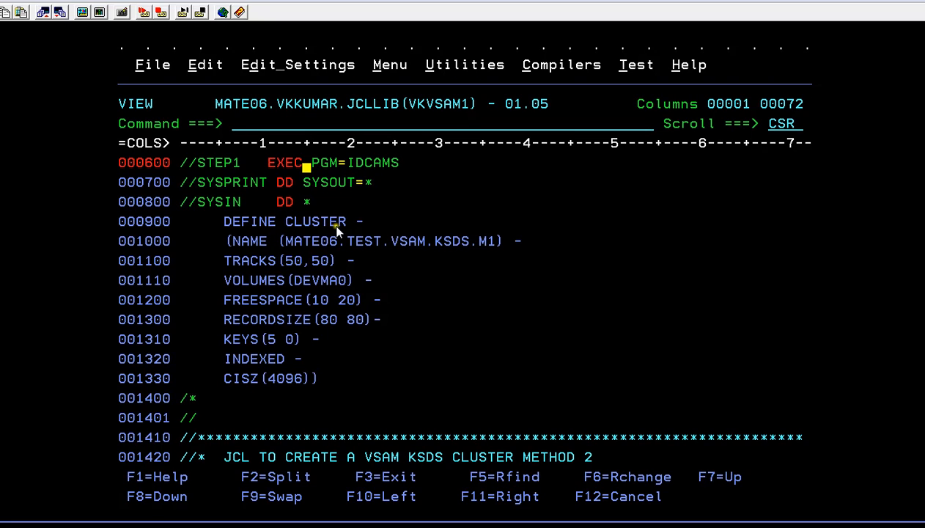
{"action": "scroll", "scroll_direction": "up", "scroll_amount": 3}
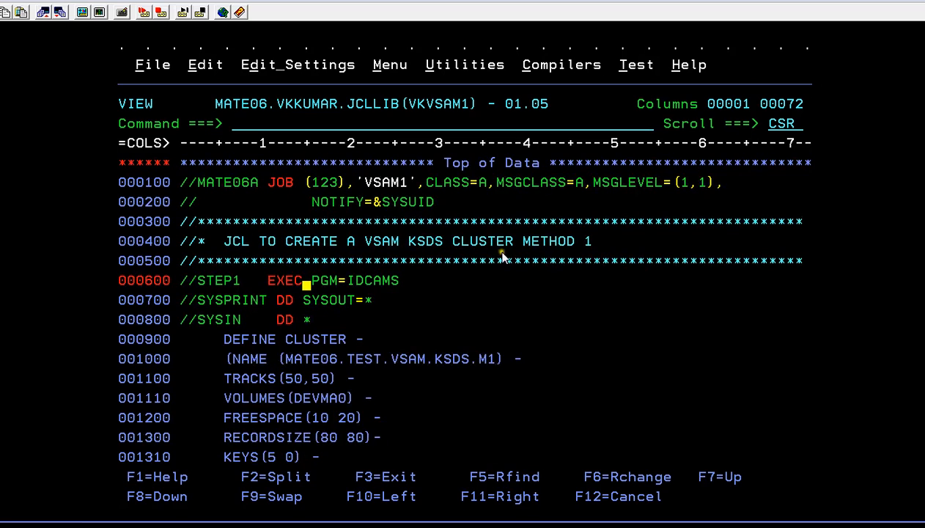
{"action": "mouse_move", "coordinate": [487, 258]}
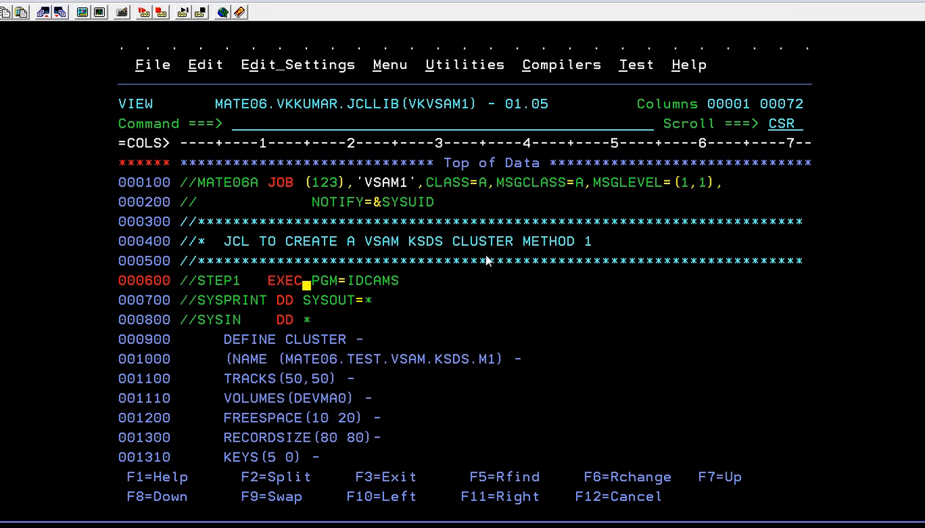
{"action": "mouse_move", "coordinate": [425, 252]}
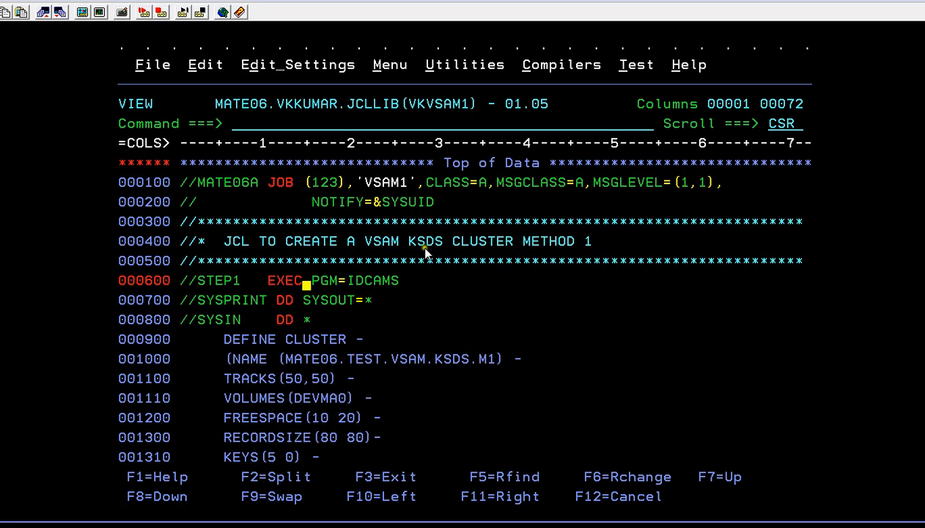
{"action": "mouse_move", "coordinate": [598, 267]}
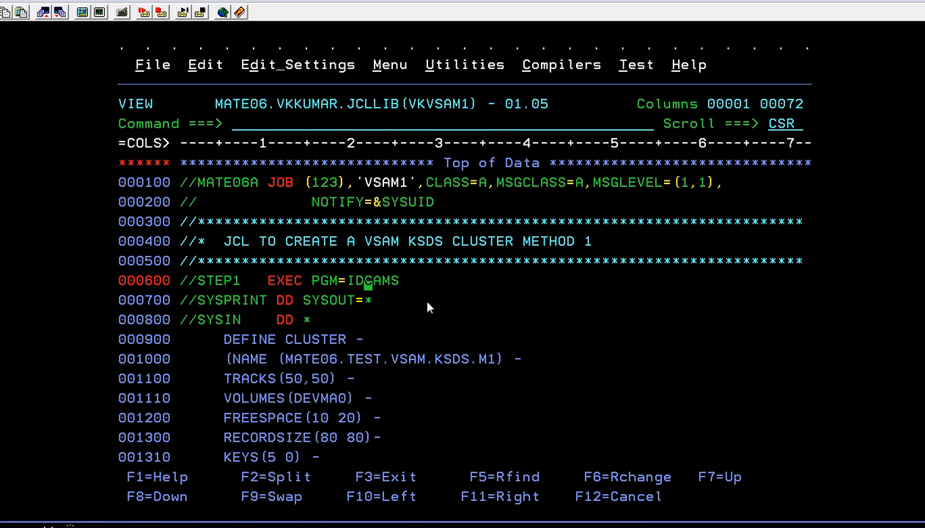
{"action": "scroll", "scroll_direction": "down", "scroll_amount": 3}
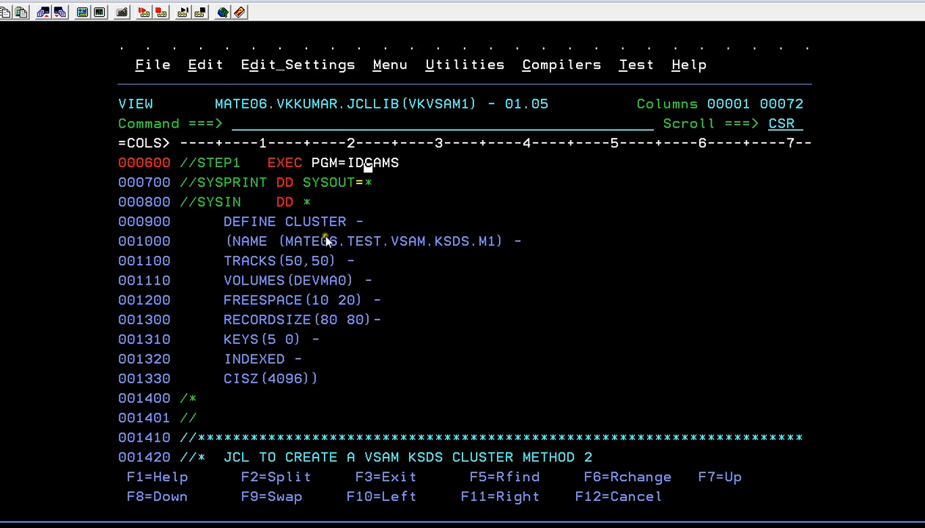
{"action": "mouse_move", "coordinate": [475, 262]}
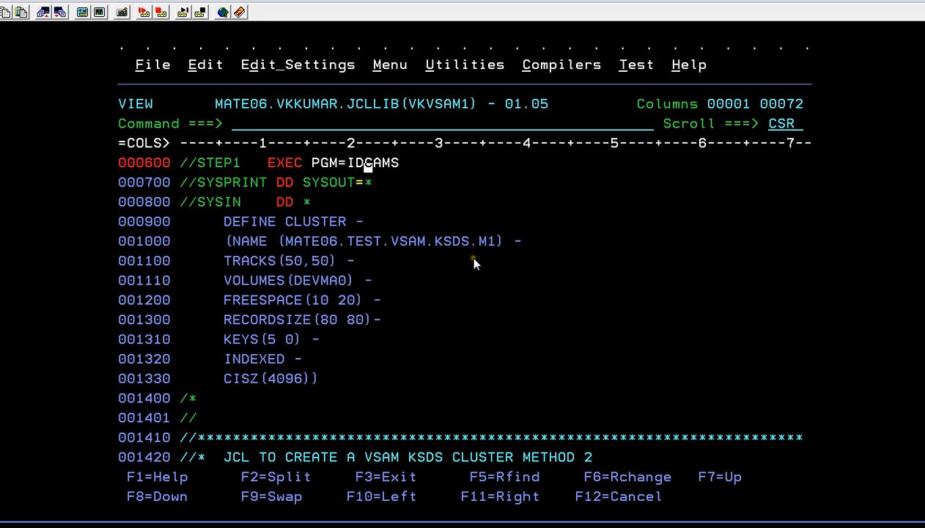
{"action": "mouse_move", "coordinate": [305, 267]}
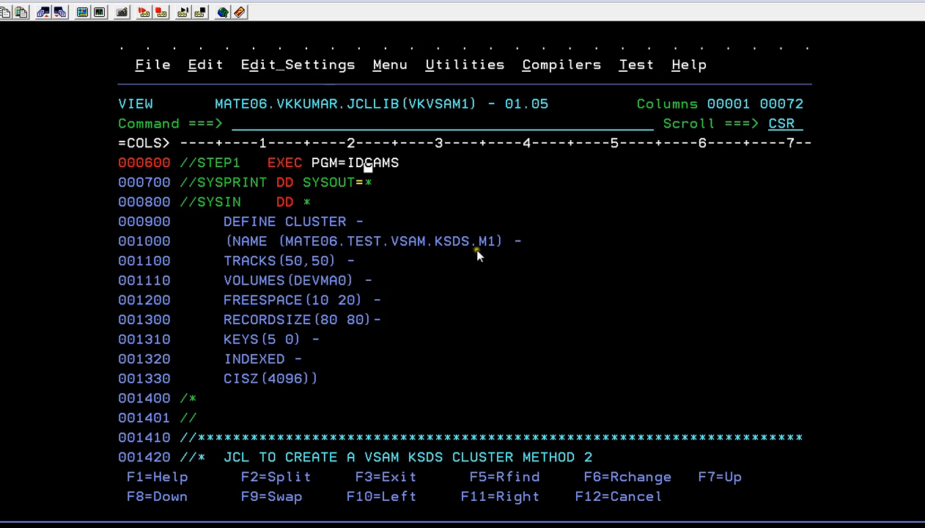
{"action": "mouse_move", "coordinate": [261, 265]}
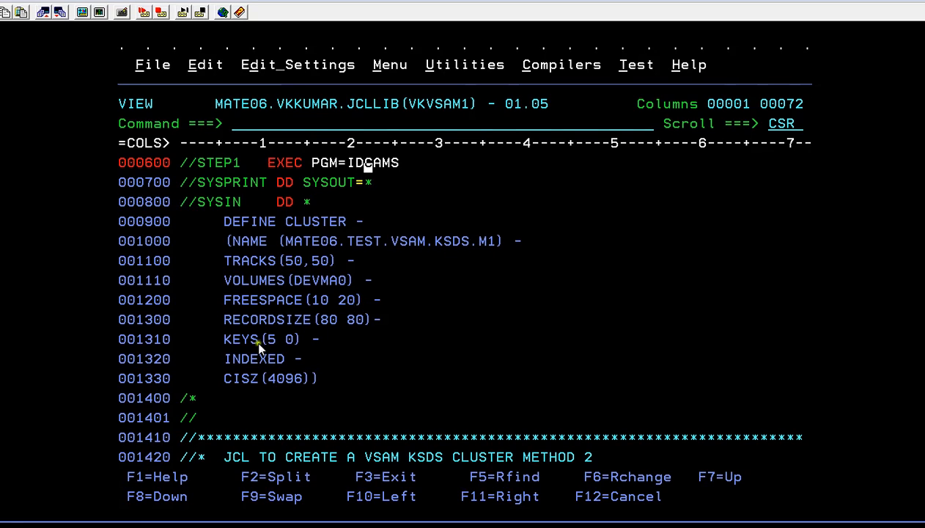
{"action": "mouse_move", "coordinate": [369, 346]}
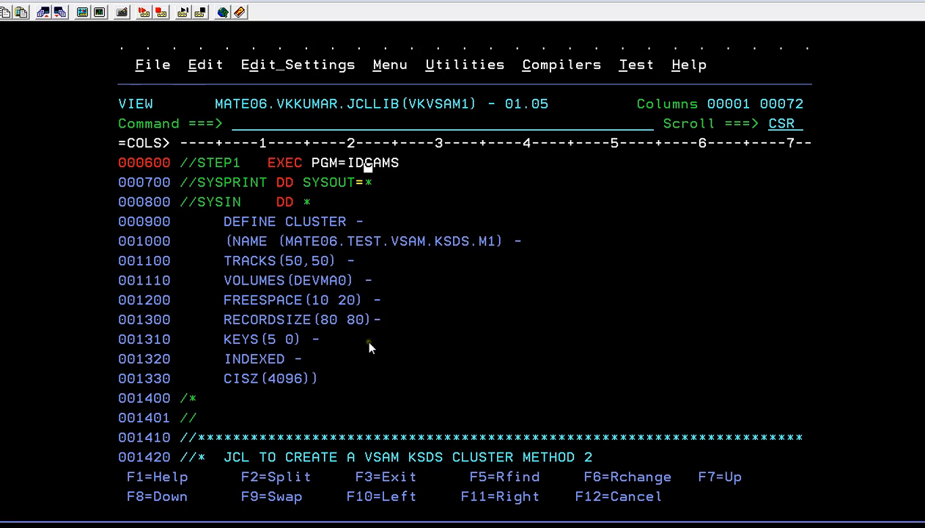
{"action": "mouse_move", "coordinate": [308, 321]}
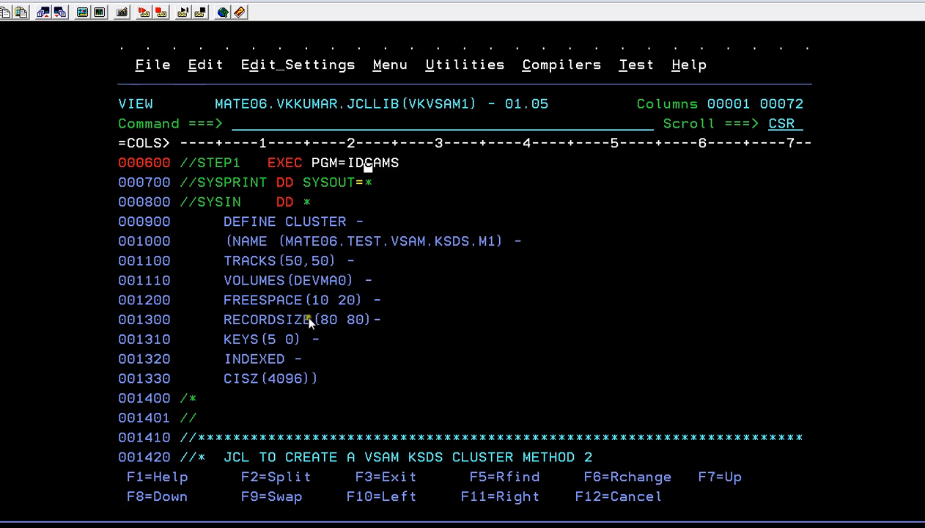
{"action": "mouse_move", "coordinate": [258, 349]}
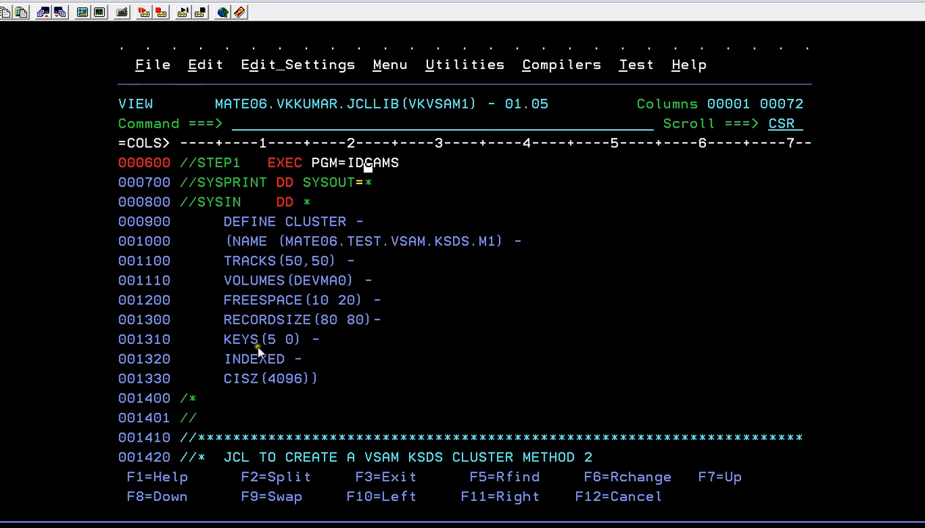
{"action": "mouse_move", "coordinate": [261, 356]}
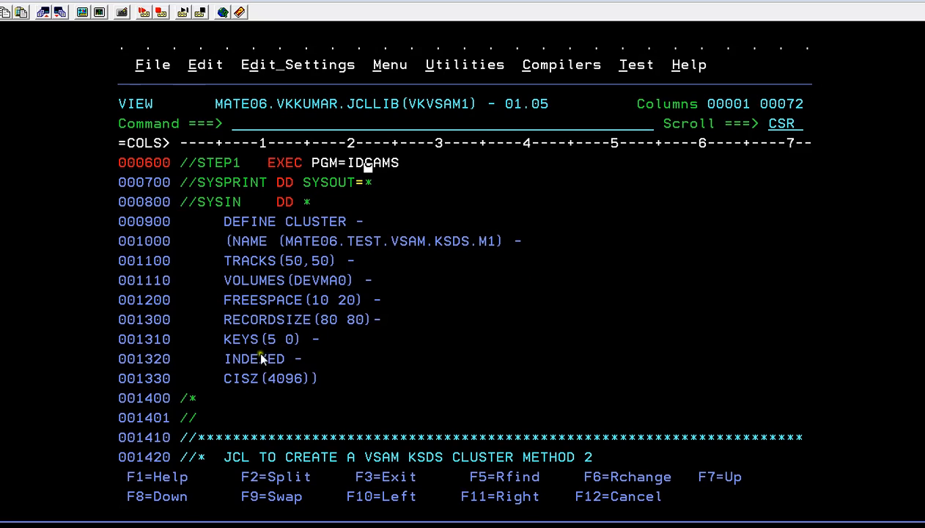
{"action": "mouse_move", "coordinate": [305, 375]}
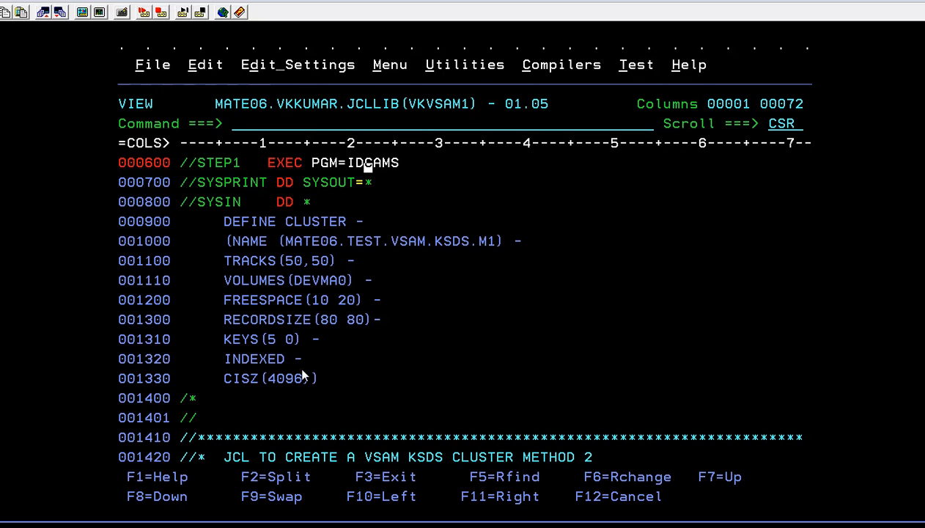
{"action": "mouse_move", "coordinate": [305, 390]}
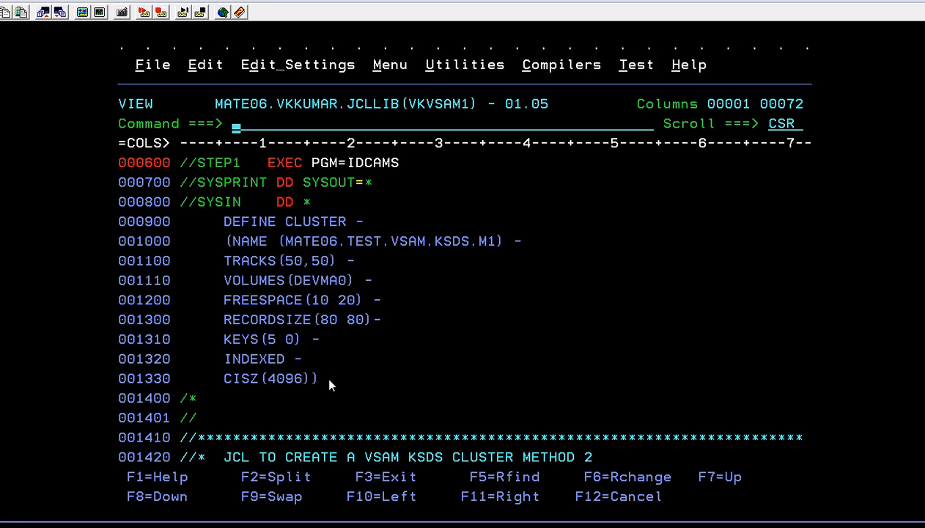
Submit VKVSAM1 with SUB; JOB01725 ends with MAXCC=0.
{"action": "type", "text": "SUB"}
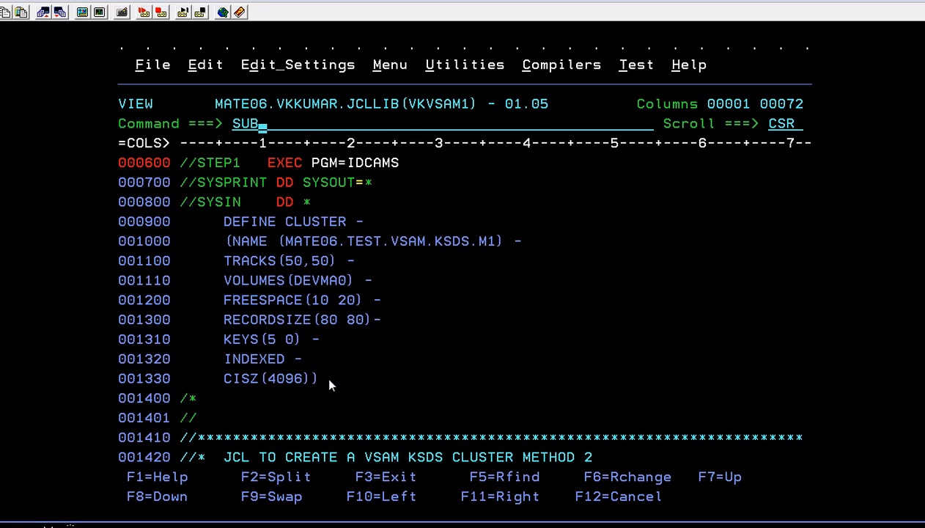
{"action": "key", "text": "Return"}
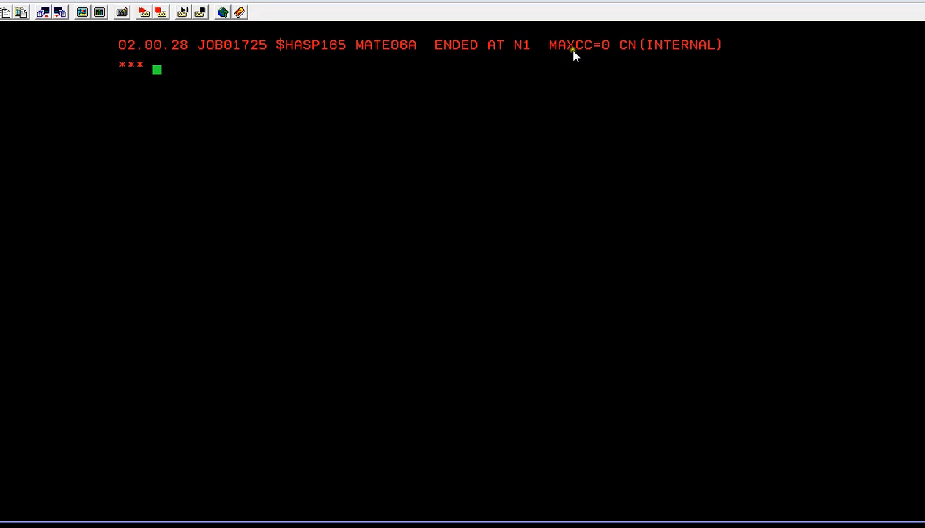
{"action": "mouse_move", "coordinate": [659, 52]}
{"action": "type", "text": "START"}
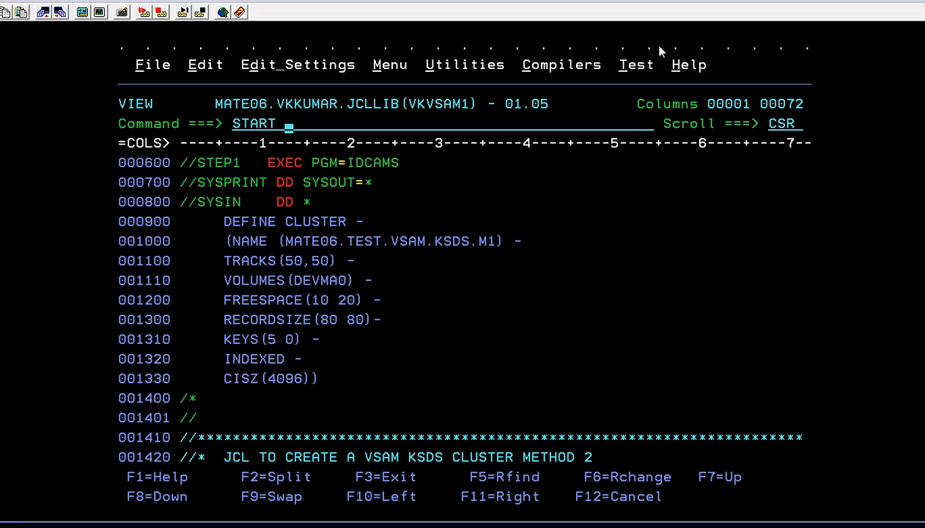
Start SDSF in a split session and view JOB01725's SYSPRINT down to condition code 0.
{"action": "type", "text": "S;ST"}
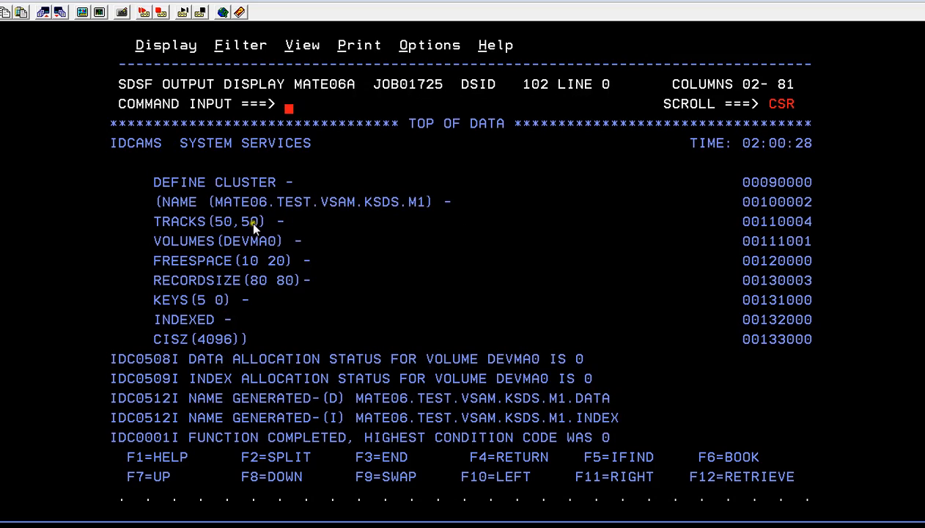
{"action": "mouse_move", "coordinate": [185, 193]}
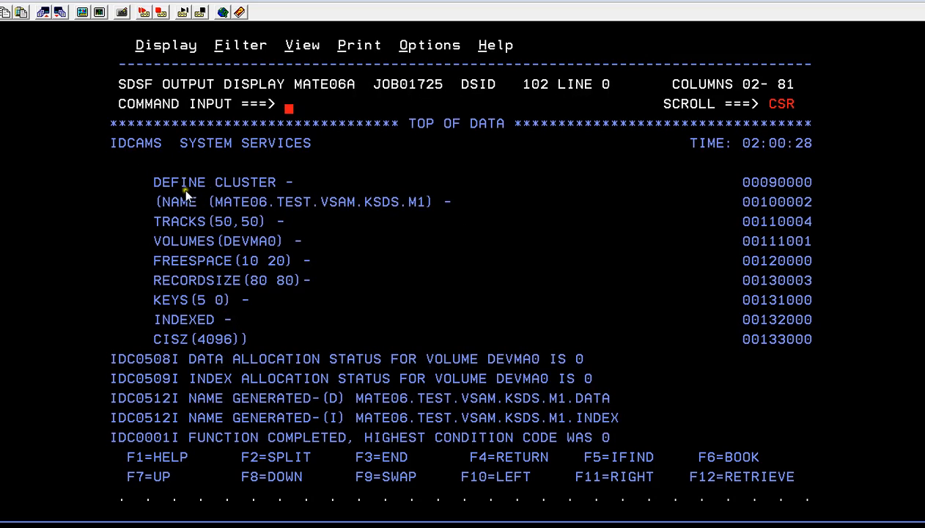
{"action": "mouse_move", "coordinate": [282, 280]}
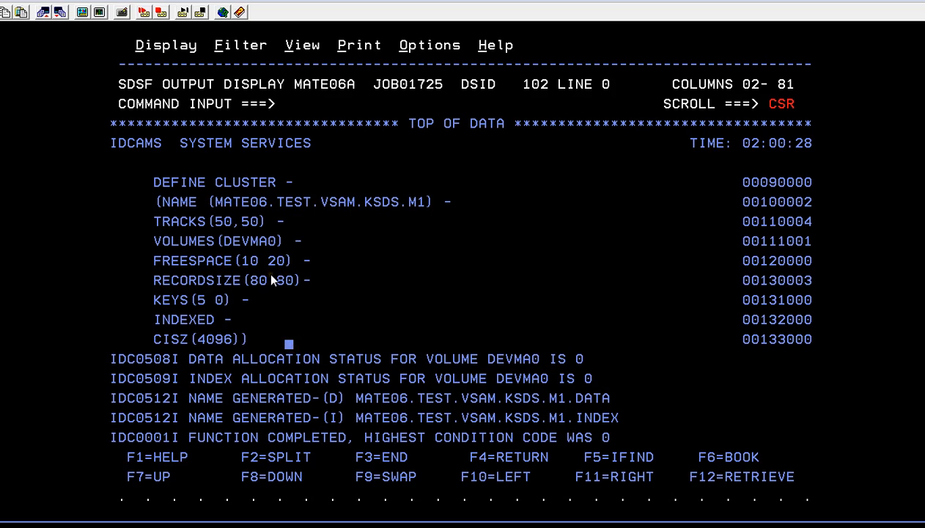
{"action": "scroll", "scroll_direction": "down", "scroll_amount": 3}
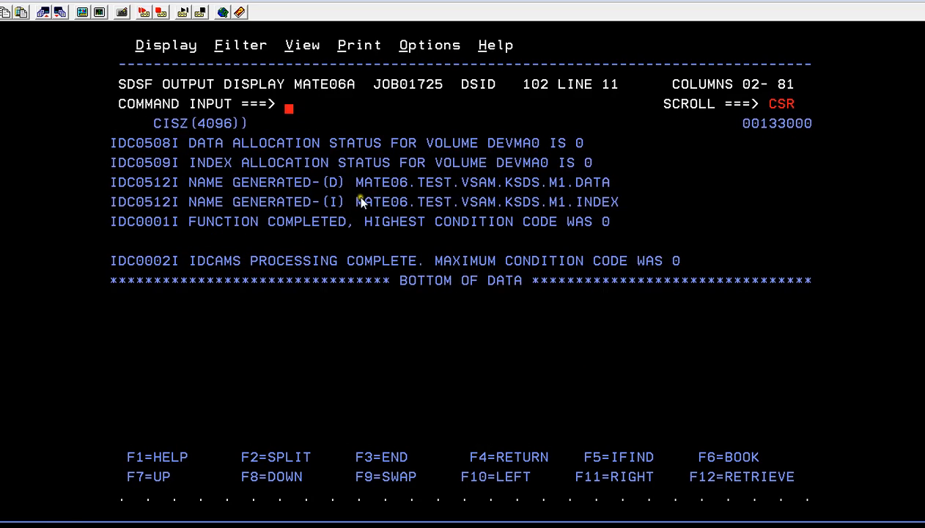
{"action": "mouse_move", "coordinate": [447, 211]}
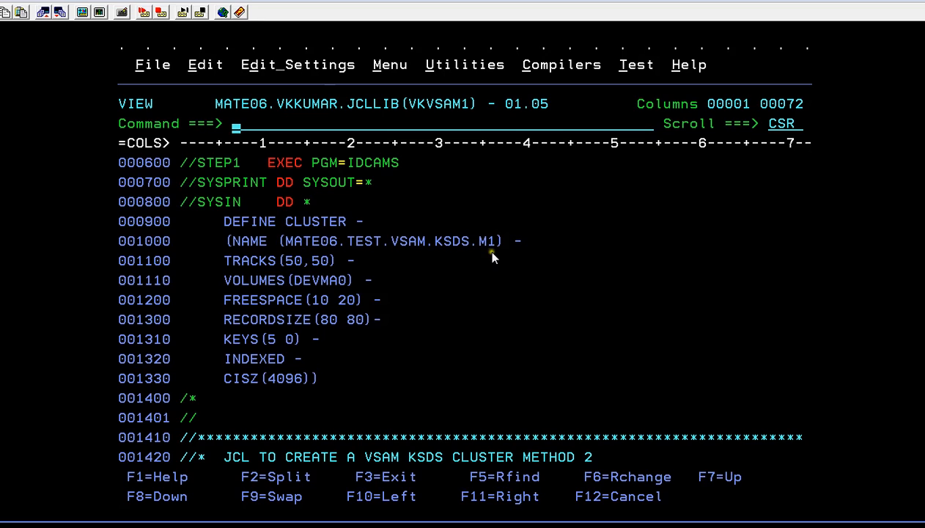
{"action": "mouse_move", "coordinate": [428, 292]}
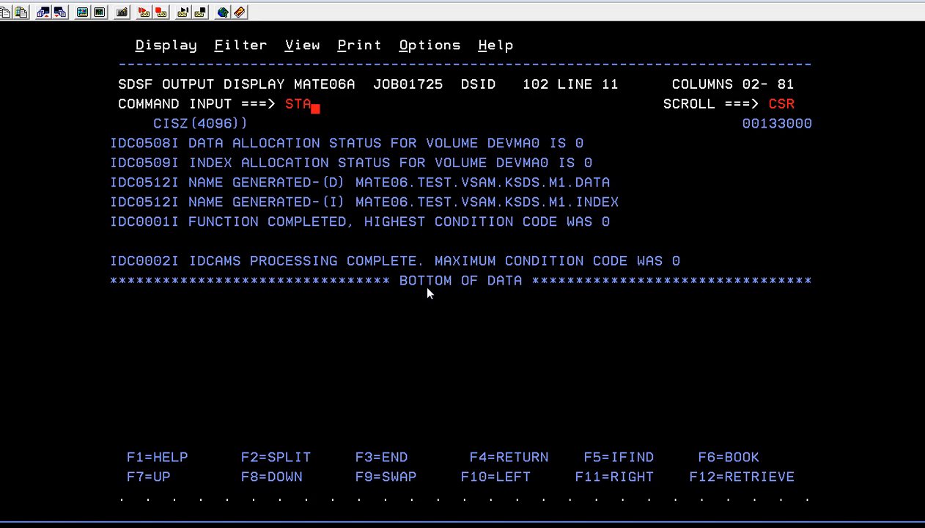
Start a DSLIST 3.4 session listing MATE06.TEST.VSAM.KSDS.M1 with its DATA and INDEX components.
{"action": "type", "text": "RT 3.4"}
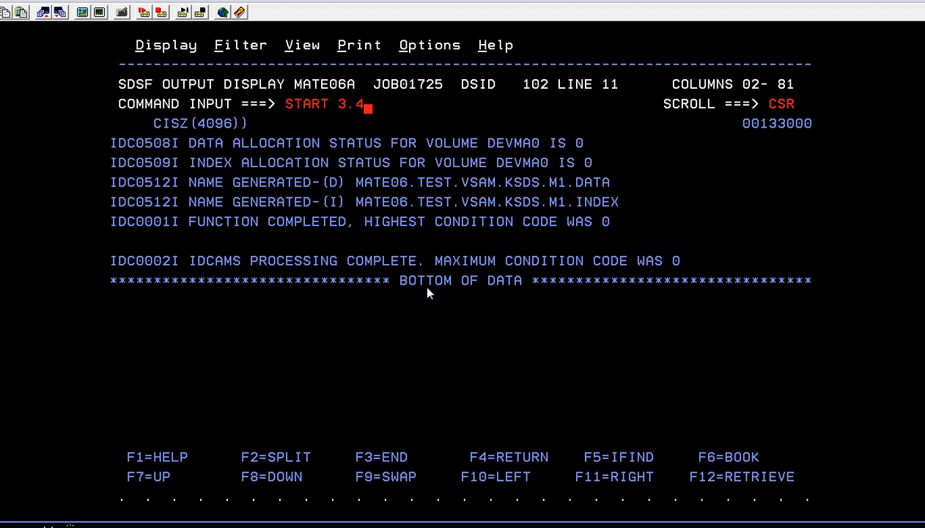
{"action": "key", "text": "Return"}
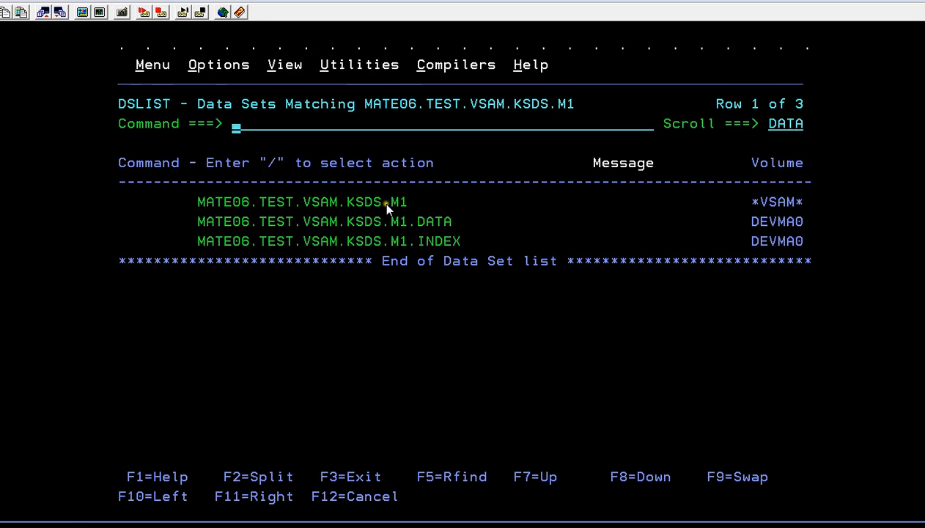
{"action": "mouse_move", "coordinate": [495, 282]}
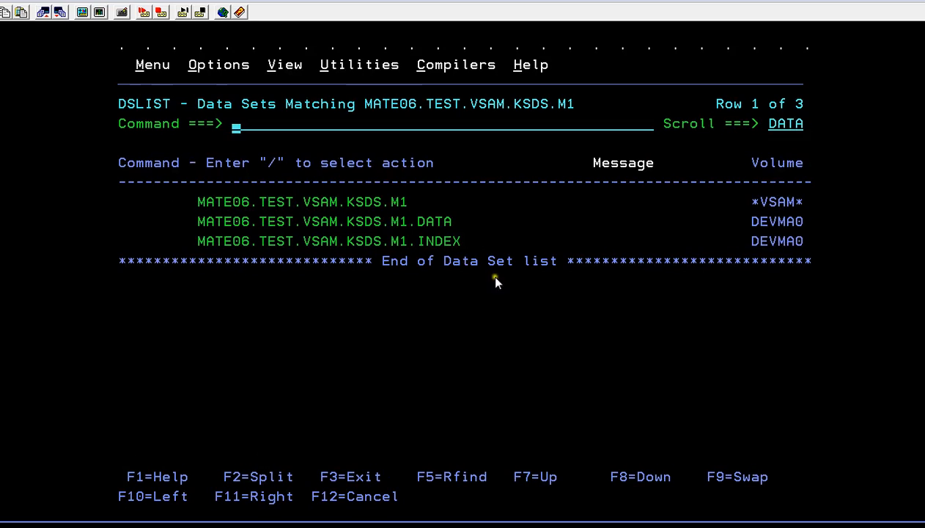
{"action": "mouse_move", "coordinate": [403, 244]}
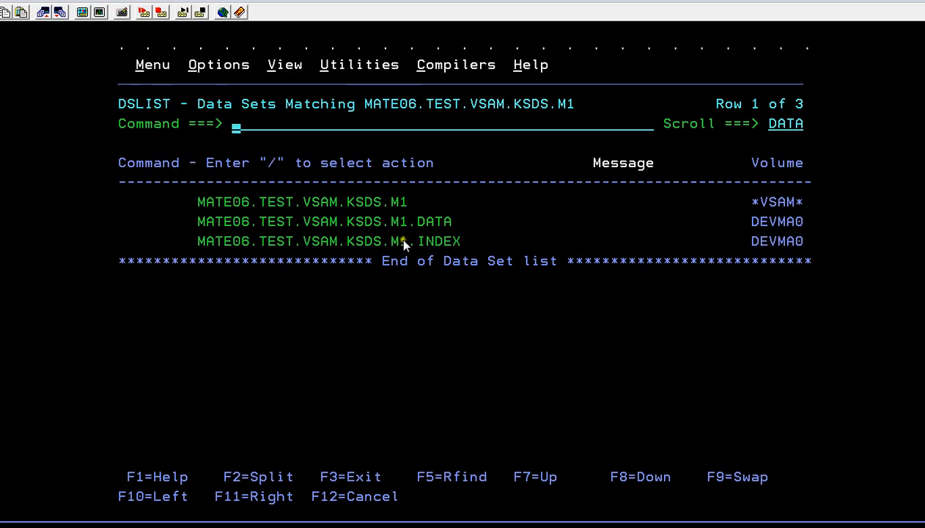
{"action": "mouse_move", "coordinate": [183, 240]}
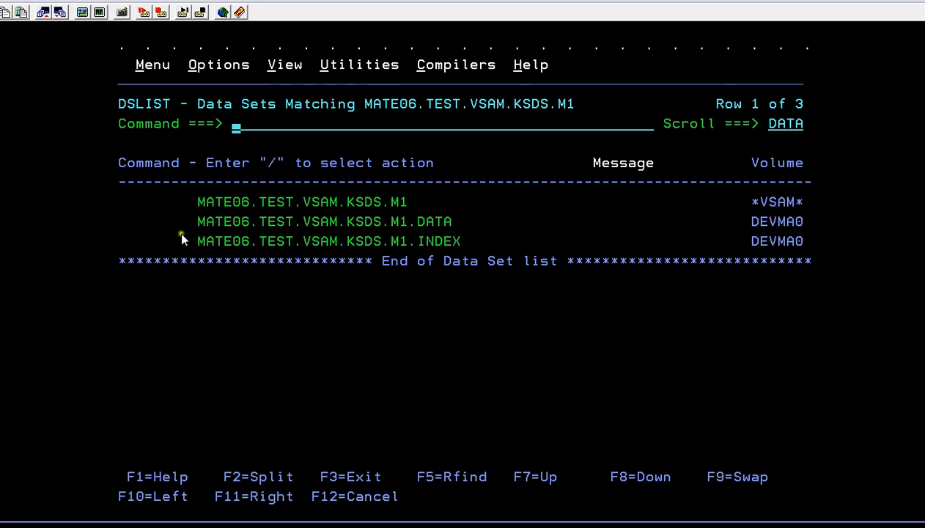
{"action": "mouse_move", "coordinate": [388, 263]}
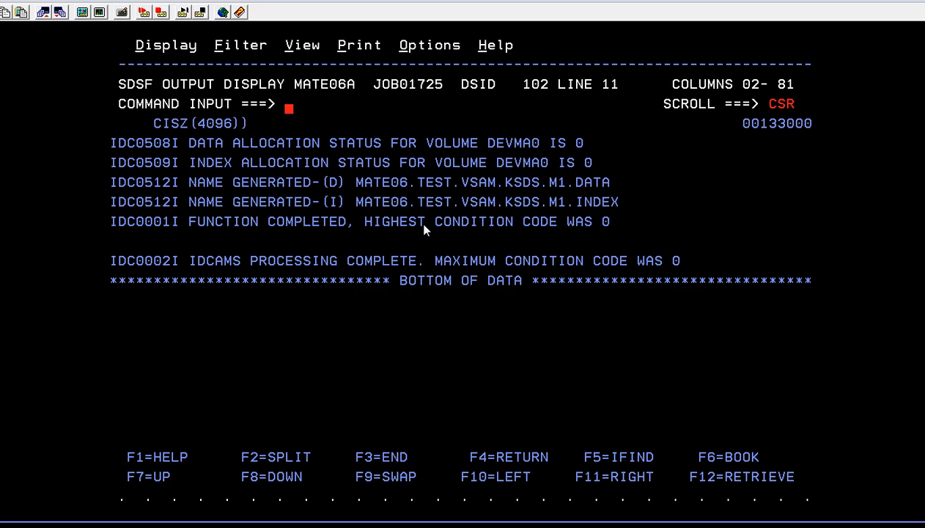
Scroll the JOB01725 IDCAMS listing back up to the DEFINE CLUSTER statements.
{"action": "scroll", "scroll_direction": "up", "scroll_amount": 3}
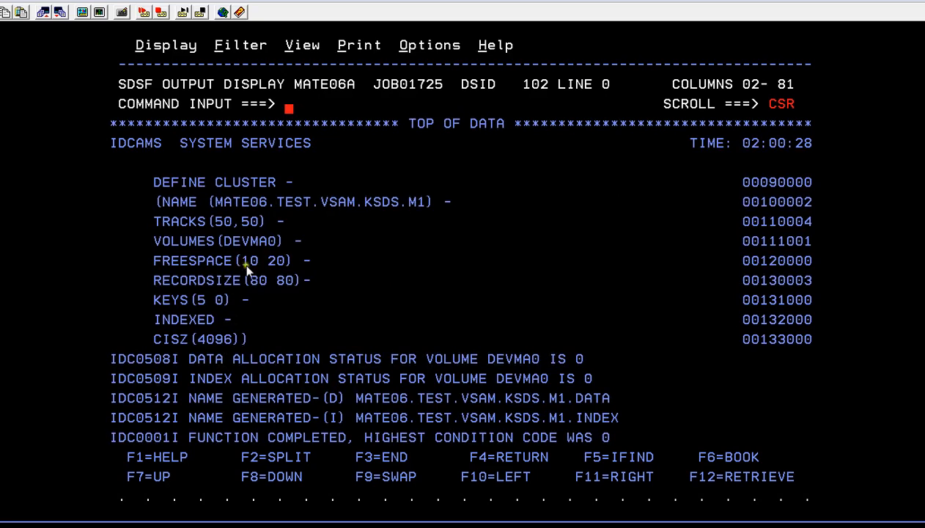
{"action": "mouse_move", "coordinate": [295, 298]}
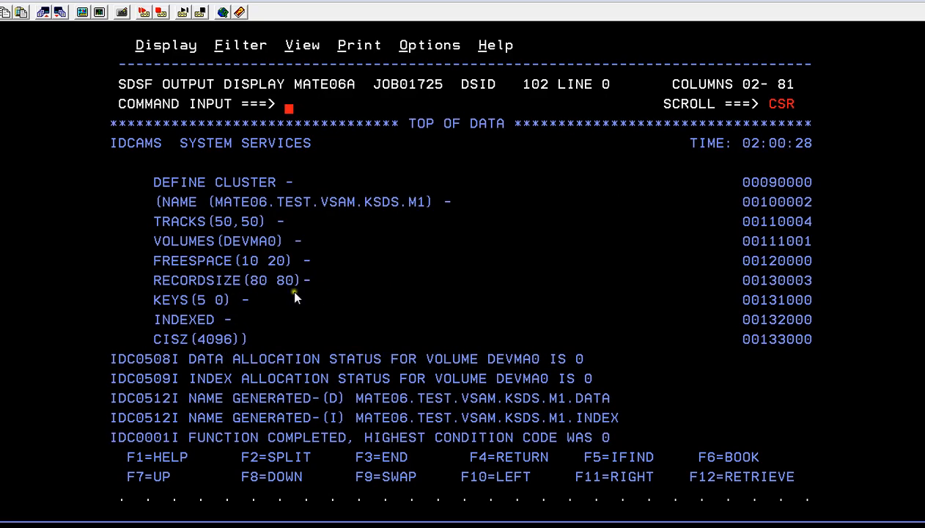
{"action": "mouse_move", "coordinate": [208, 321]}
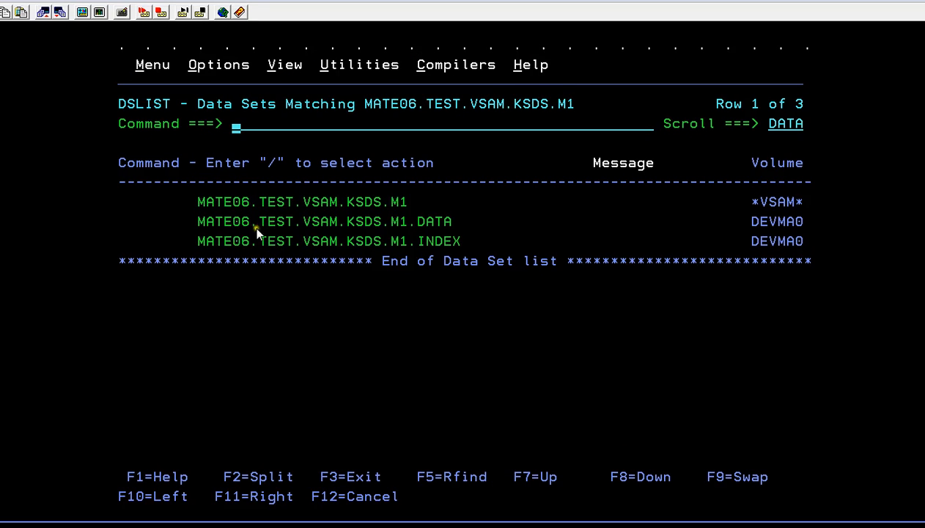
{"action": "mouse_move", "coordinate": [399, 226]}
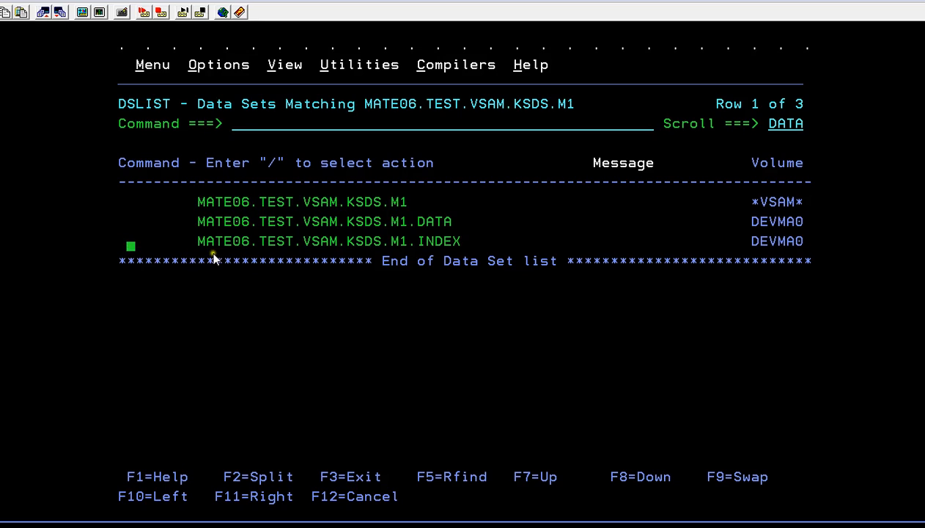
{"action": "mouse_move", "coordinate": [181, 231]}
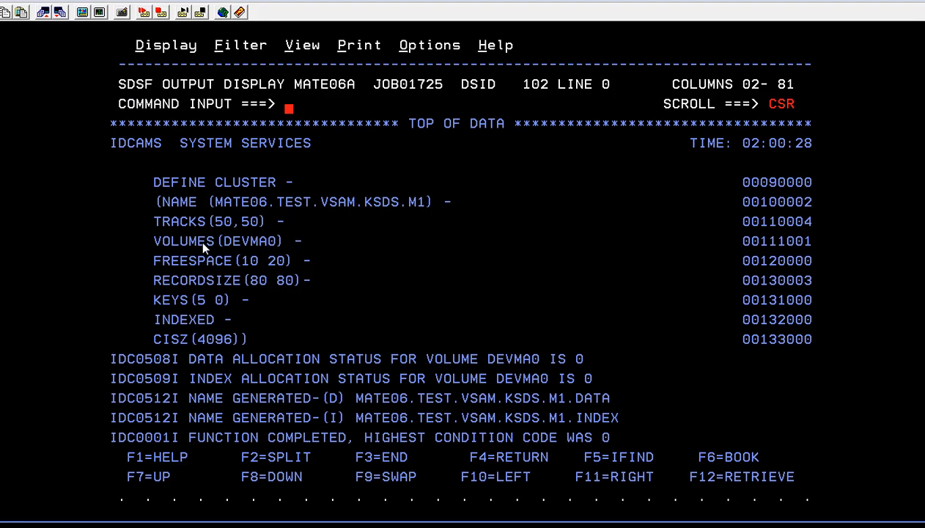
Exit the SDSF and DSLIST sessions with =X, returning to the VKVSAM1 JCL.
{"action": "type", "text": "=X"}
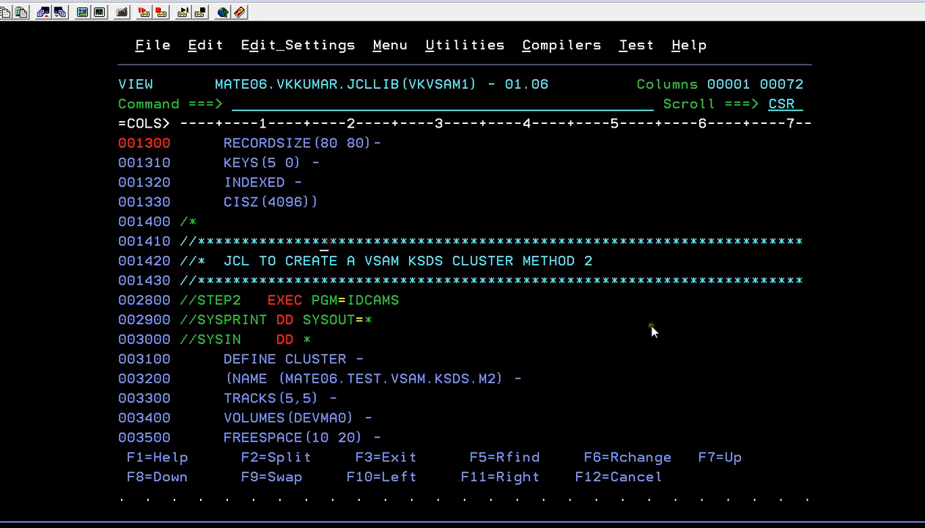
Scroll to the method 2 DEFINE CLUSTER for KSDS.M2 with named DATA and INDEX components.
{"action": "scroll", "scroll_direction": "down", "scroll_amount": 3}
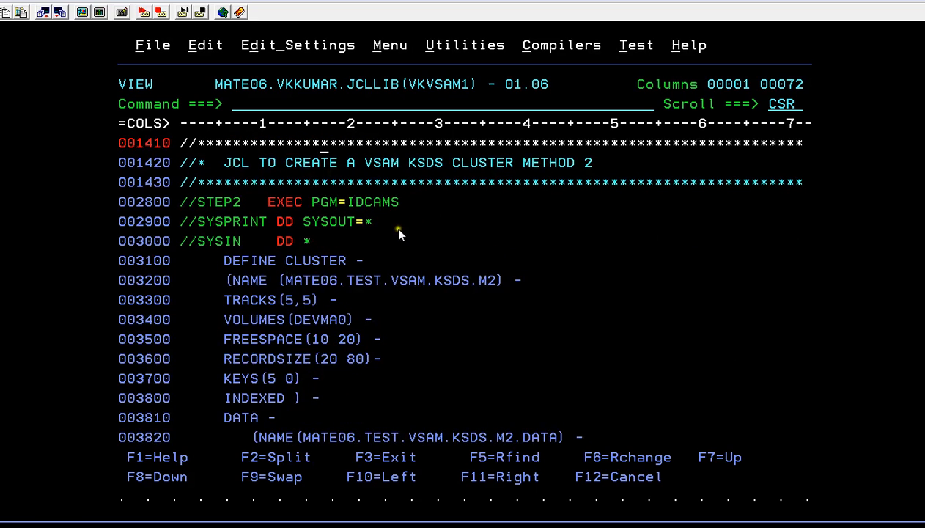
{"action": "mouse_move", "coordinate": [284, 270]}
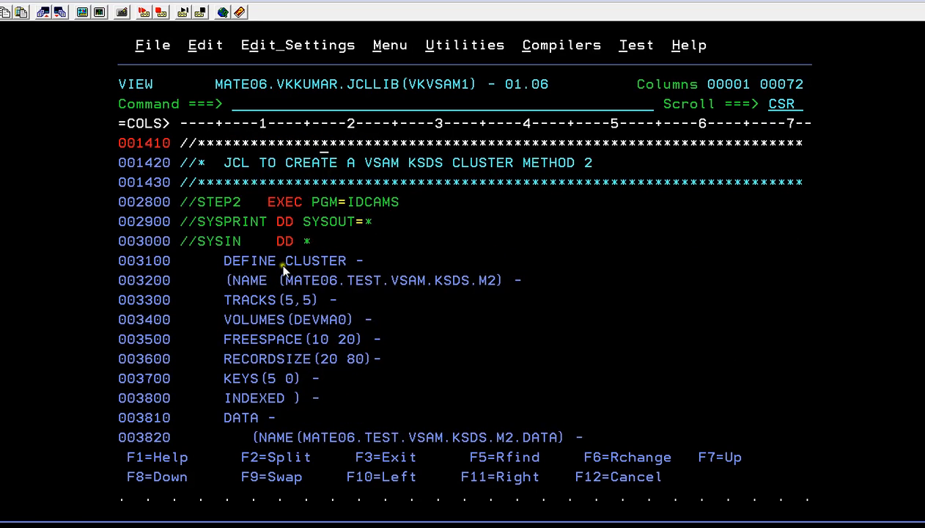
{"action": "mouse_move", "coordinate": [266, 331]}
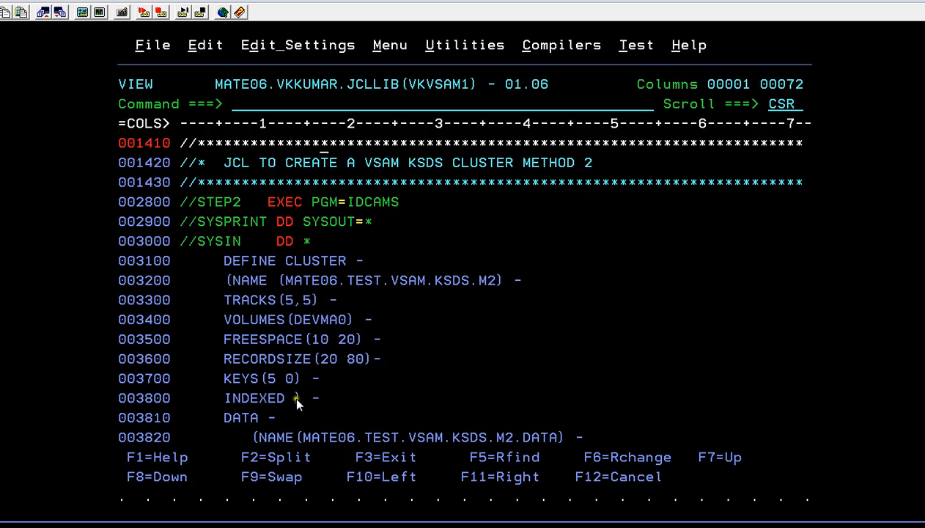
{"action": "scroll", "scroll_direction": "down", "scroll_amount": 3}
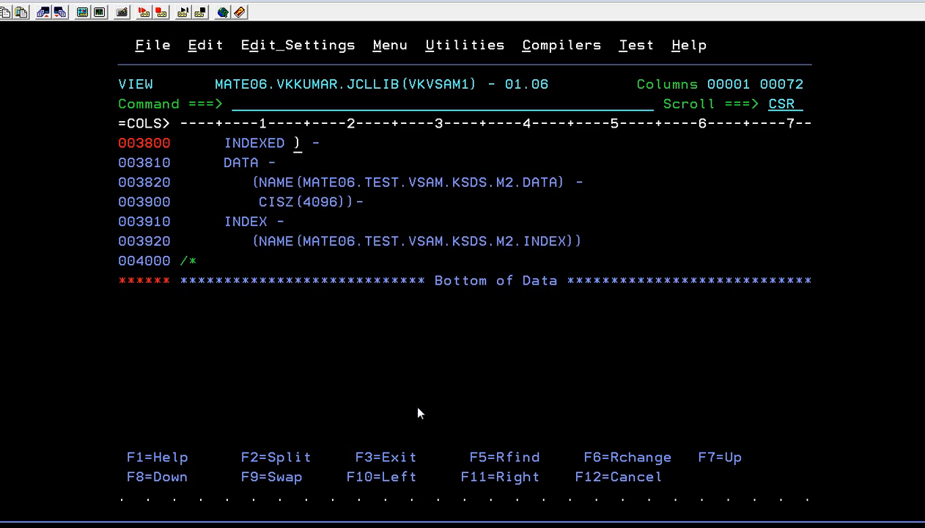
{"action": "mouse_move", "coordinate": [308, 205]}
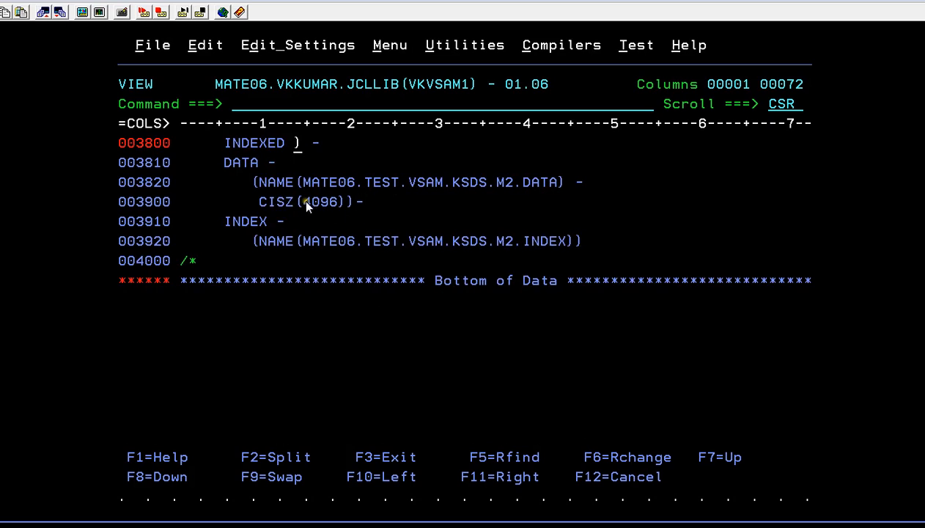
{"action": "mouse_move", "coordinate": [340, 185]}
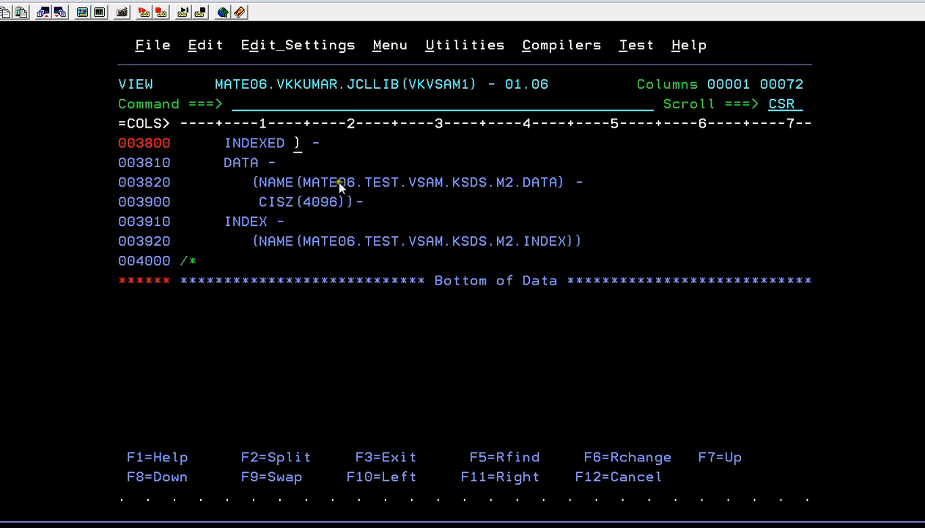
{"action": "mouse_move", "coordinate": [344, 193]}
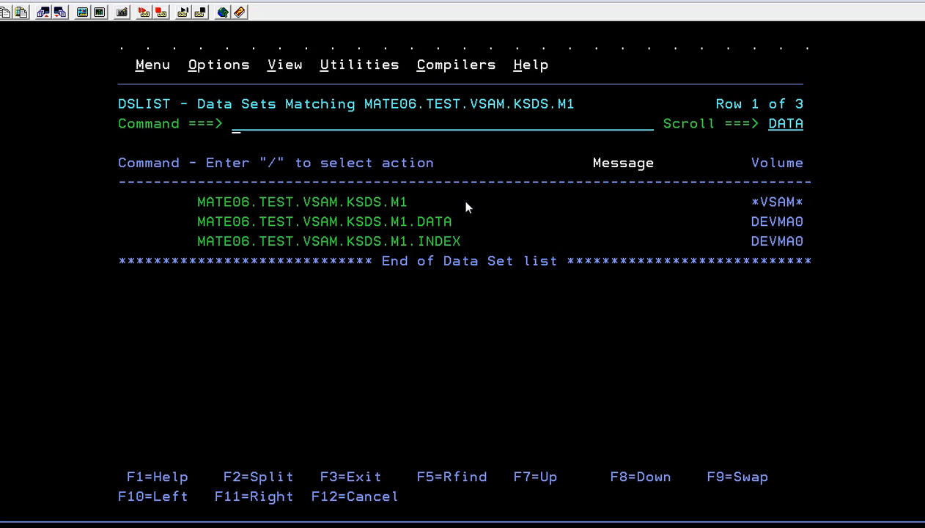
{"action": "mouse_move", "coordinate": [408, 208]}
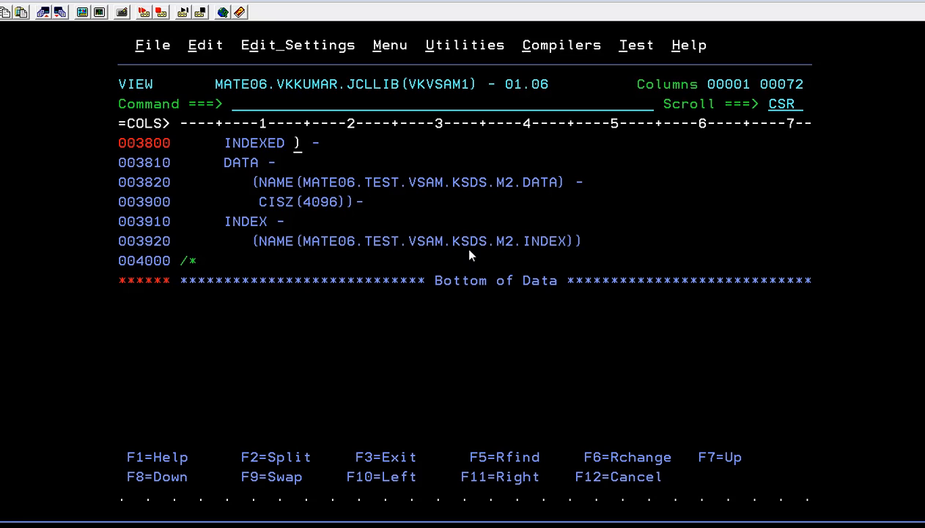
{"action": "mouse_move", "coordinate": [322, 193]}
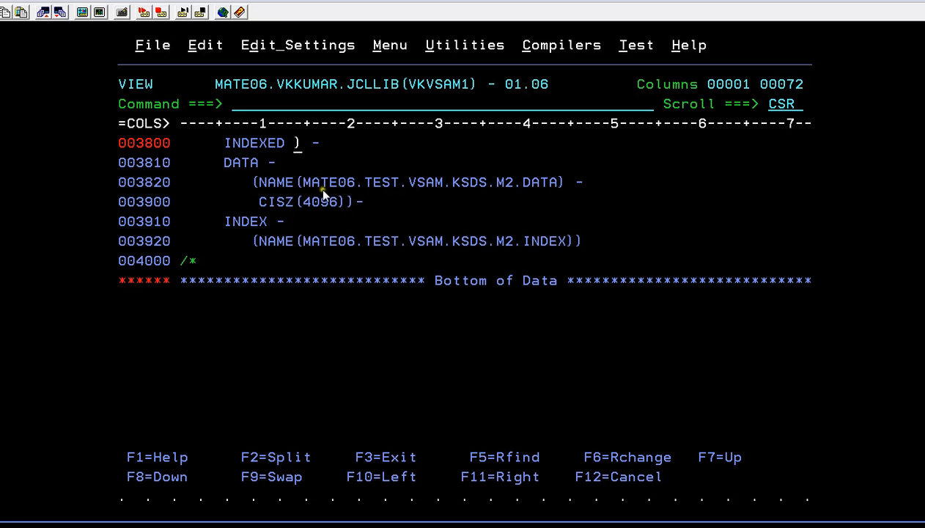
{"action": "mouse_move", "coordinate": [516, 200]}
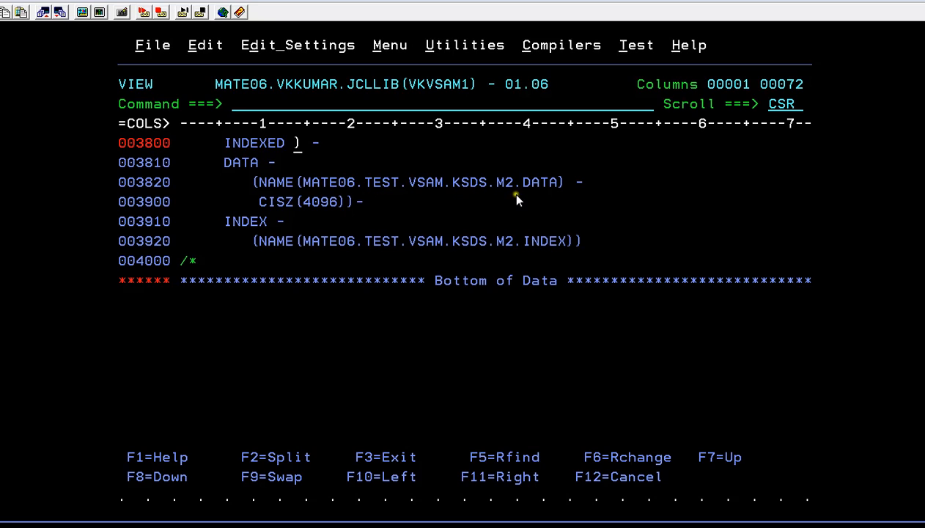
{"action": "mouse_move", "coordinate": [346, 205]}
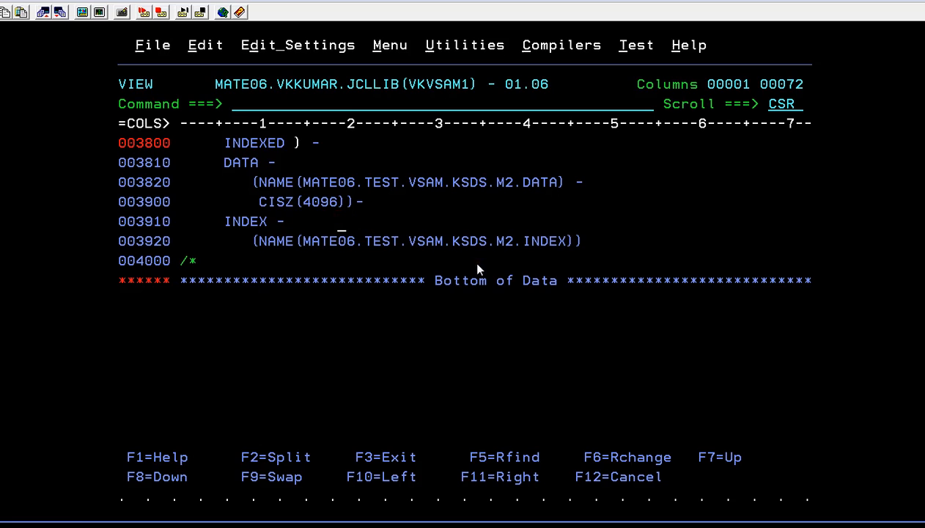
Append ,RESTART=STEP2 to the job card's NOTIFY line and submit VKVSAM1.
{"action": "scroll", "scroll_direction": "up", "scroll_amount": 3}
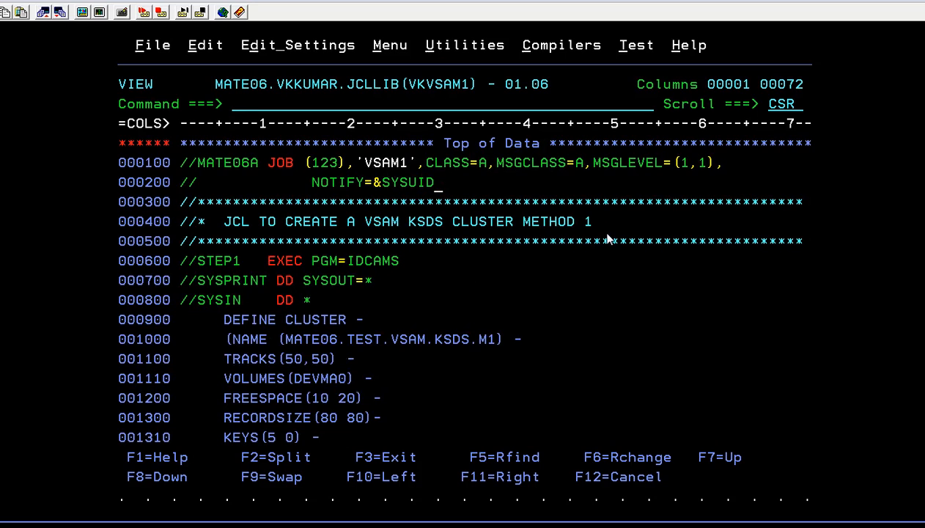
{"action": "type", "text": ",RESTART="}
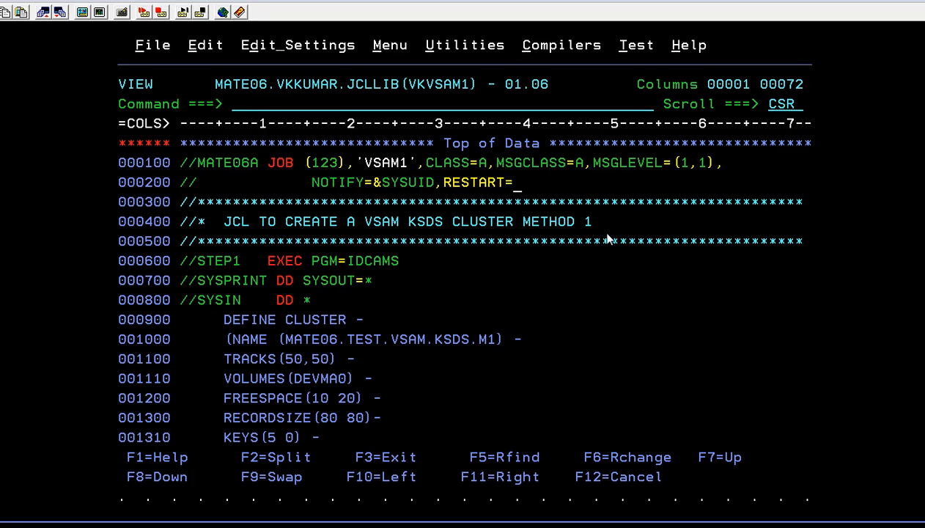
{"action": "type", "text": "STEP2"}
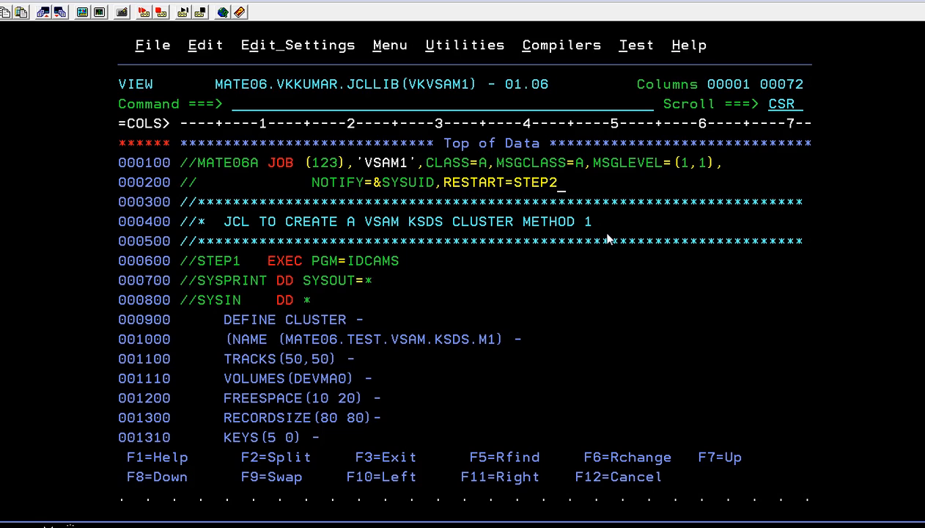
{"action": "type", "text": "SU"}
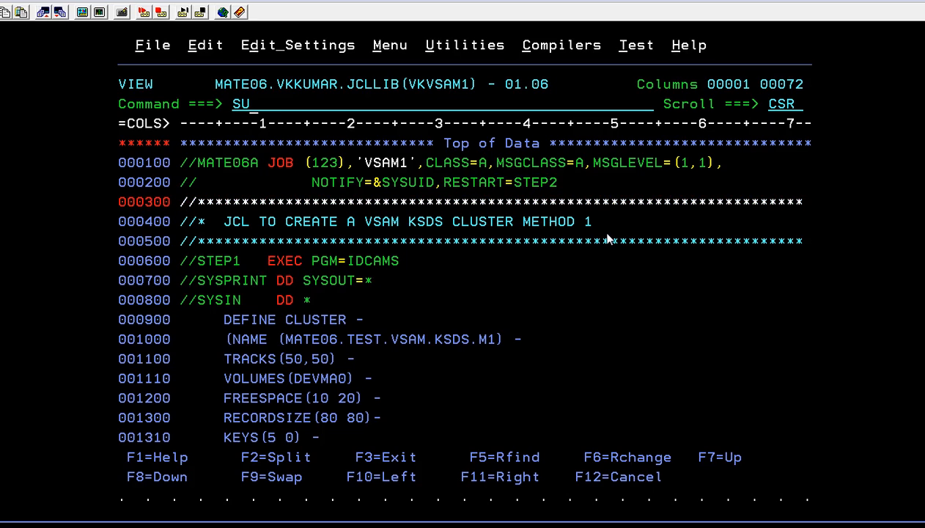
{"action": "type", "text": "B"}
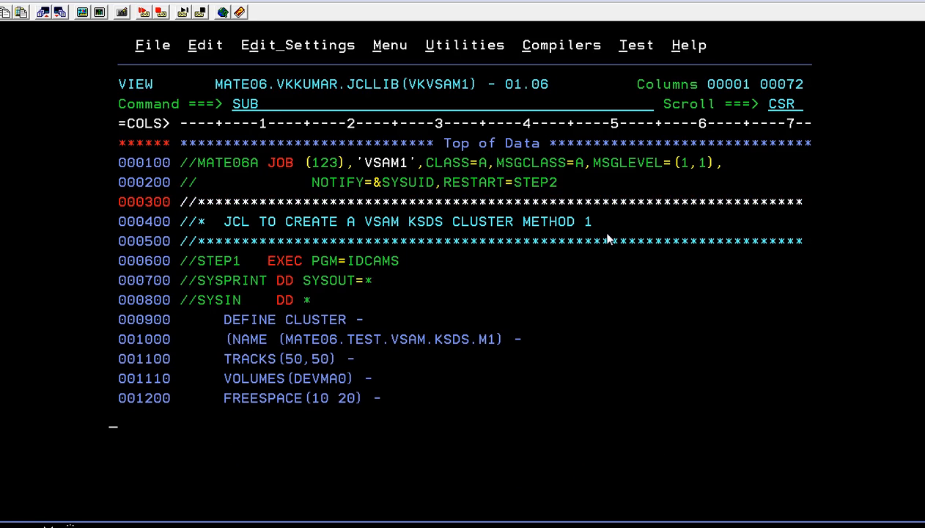
{"action": "key", "text": "Return"}
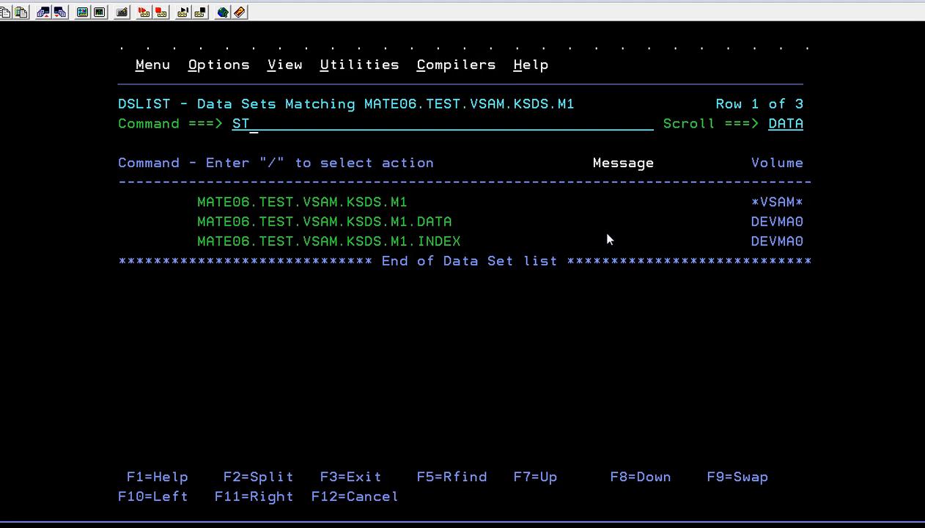
Start SDSF status display and request JOB01730's output with ? in the NP column.
{"action": "type", "text": "A"}
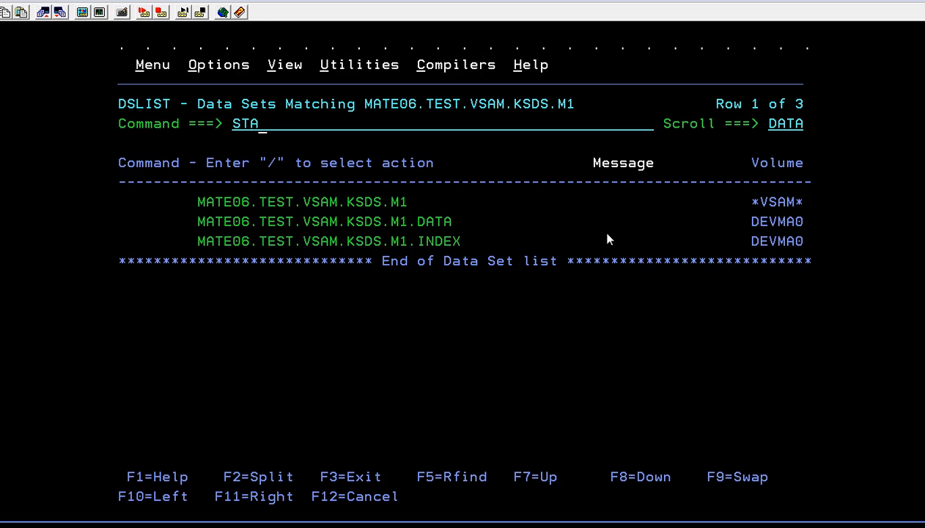
{"action": "type", "text": "RT S;"}
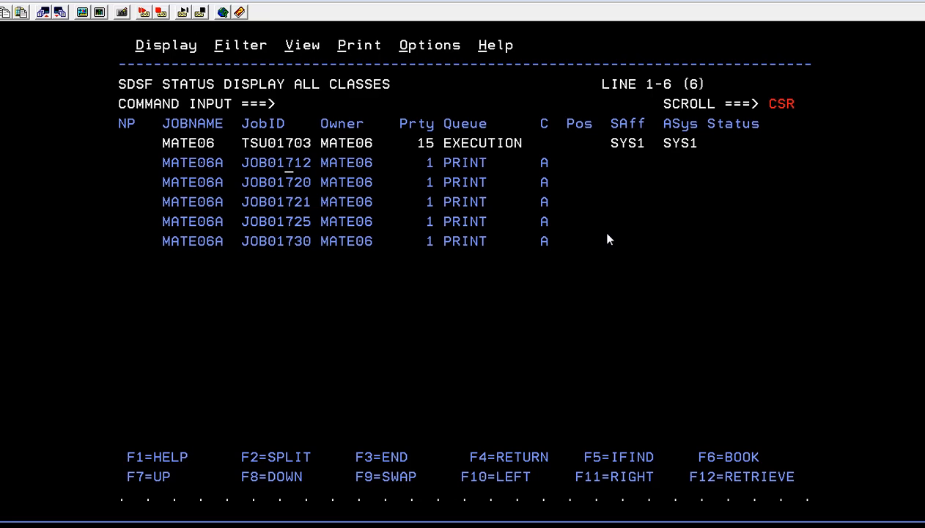
{"action": "type", "text": "?"}
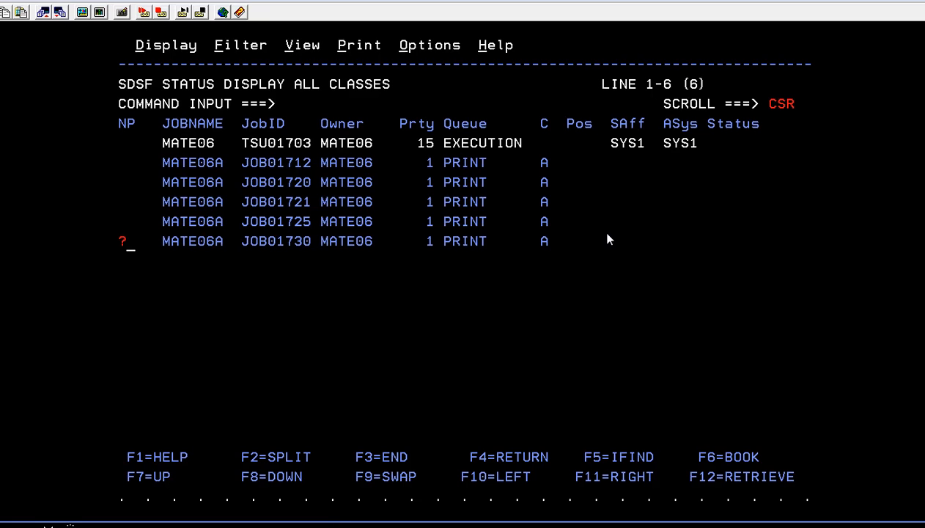
{"action": "key", "text": "Return"}
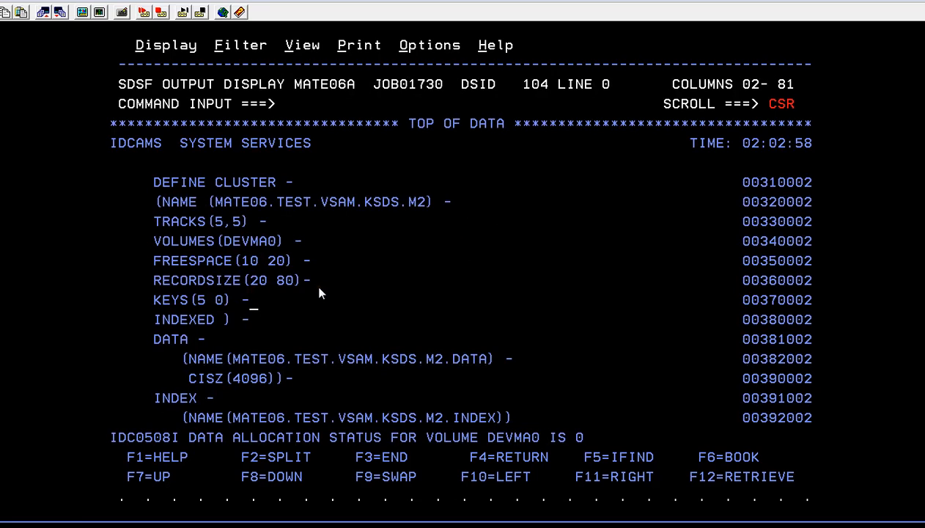
{"action": "scroll", "scroll_direction": "down", "scroll_amount": 3}
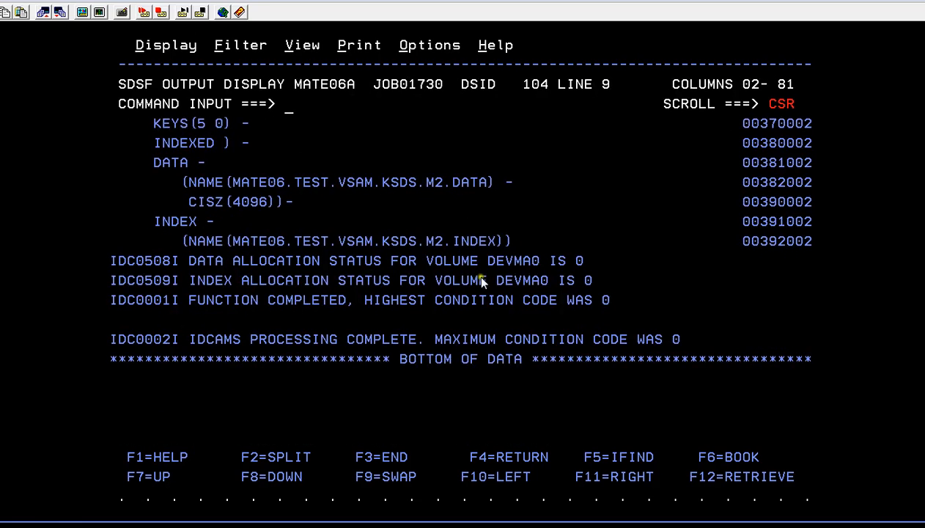
{"action": "mouse_move", "coordinate": [541, 299]}
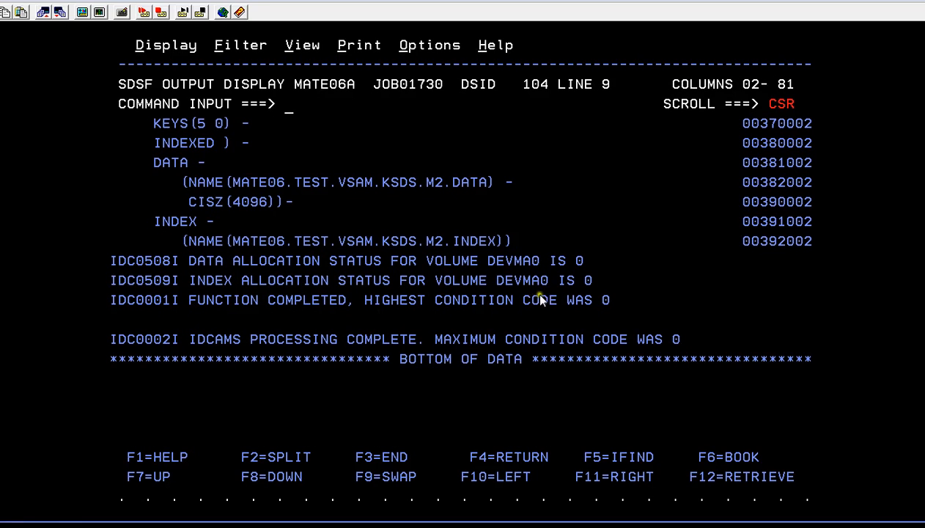
{"action": "mouse_move", "coordinate": [462, 325]}
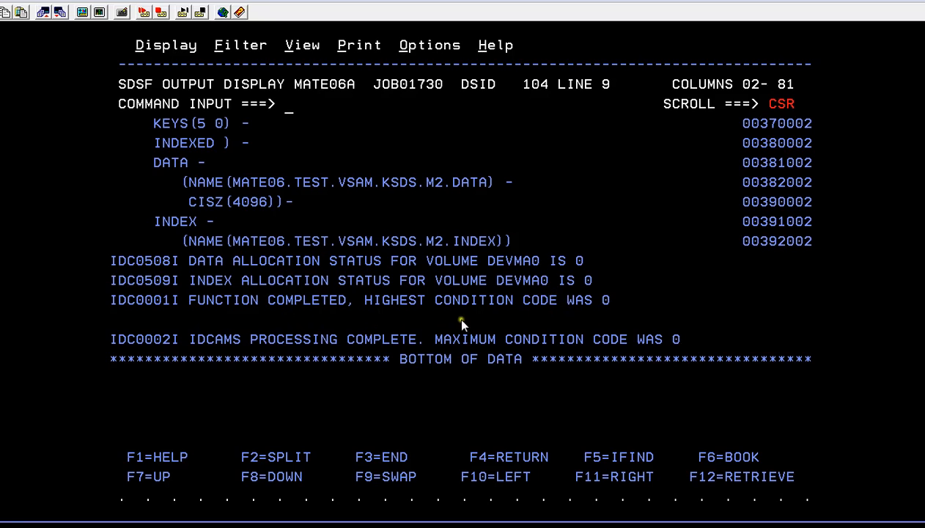
{"action": "mouse_move", "coordinate": [613, 337]}
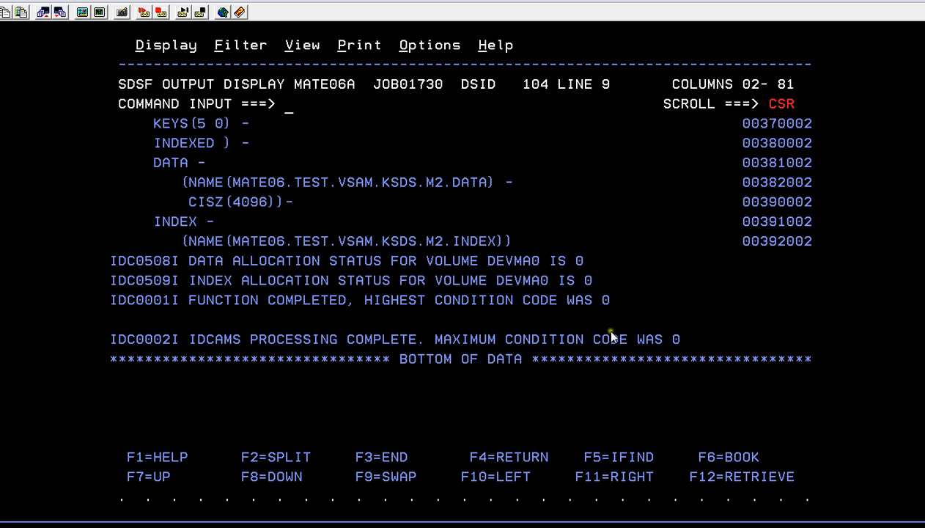
{"action": "mouse_move", "coordinate": [223, 330]}
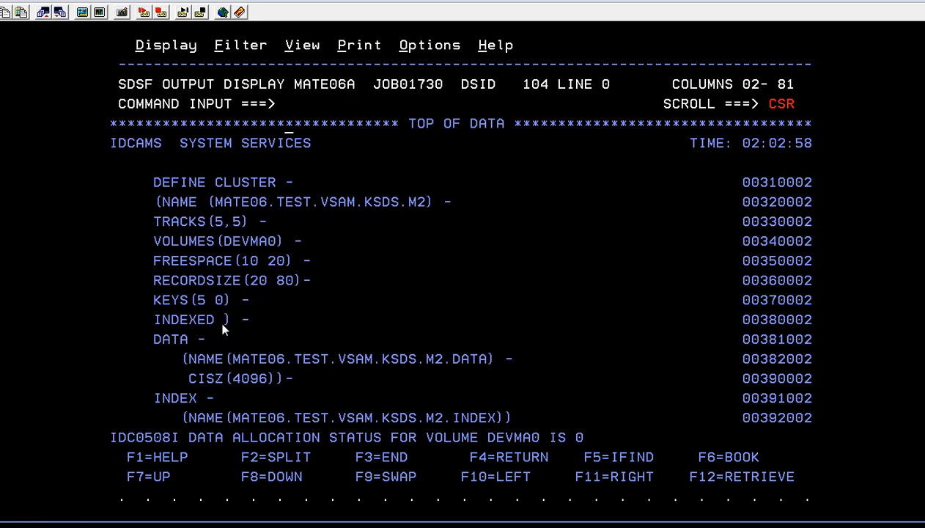
{"action": "scroll", "scroll_direction": "down", "scroll_amount": 3}
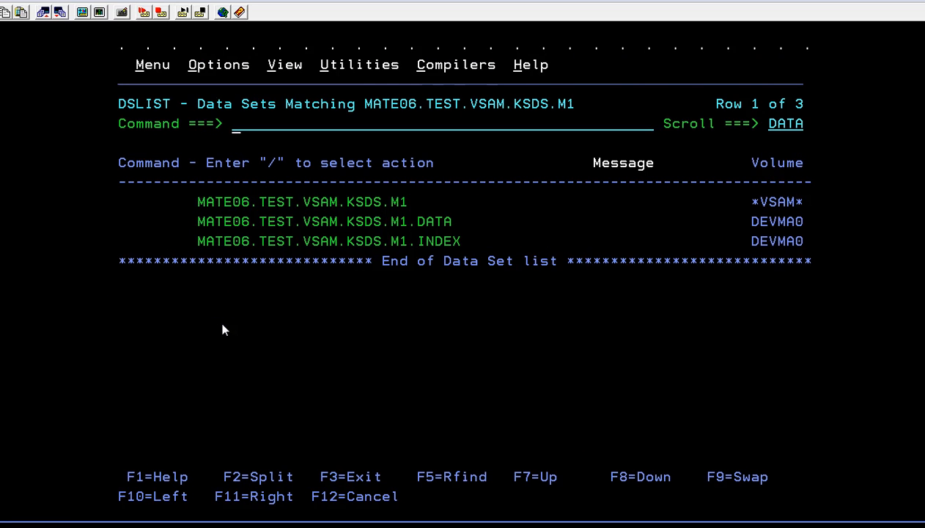
Leave the M1 data set list with F3, back to the Data Set List Utility panel.
{"action": "key", "text": "f3"}
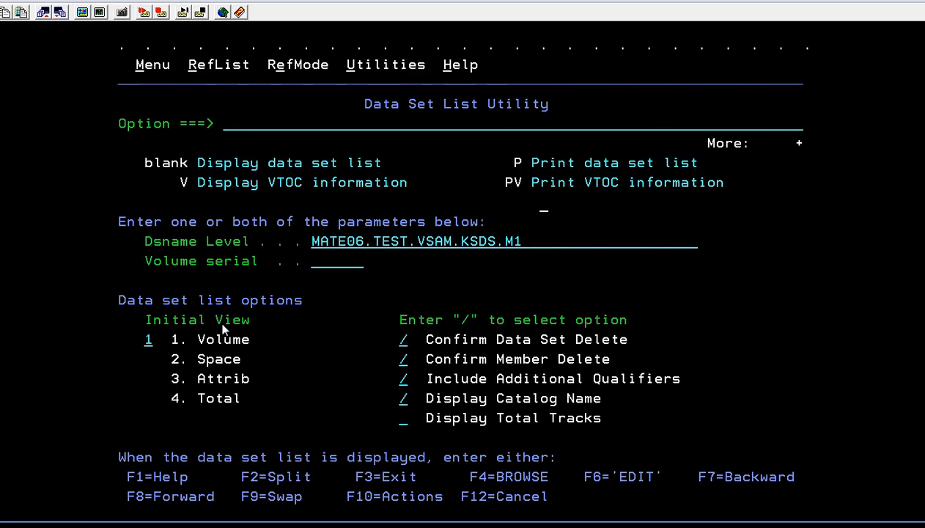
{"action": "type", "text": "2"}
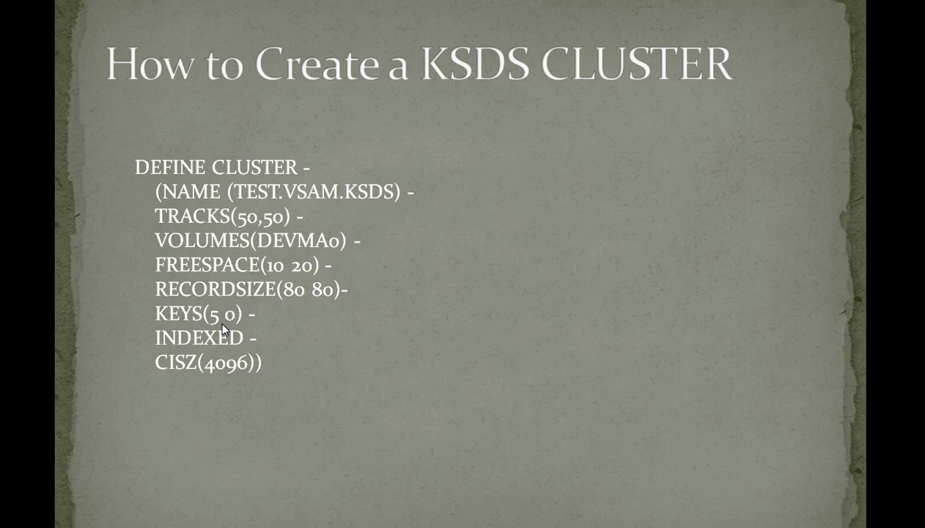
{"action": "mouse_move", "coordinate": [235, 285]}
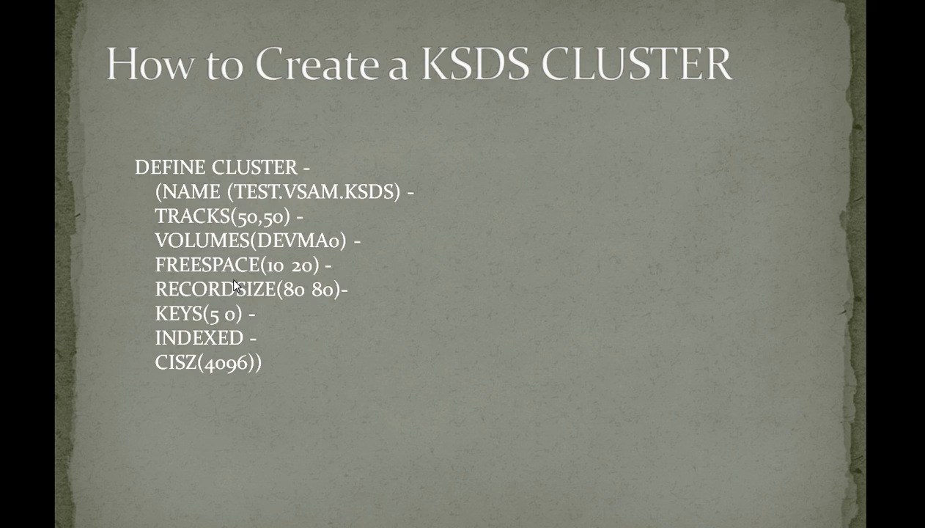
{"action": "mouse_move", "coordinate": [844, 5]}
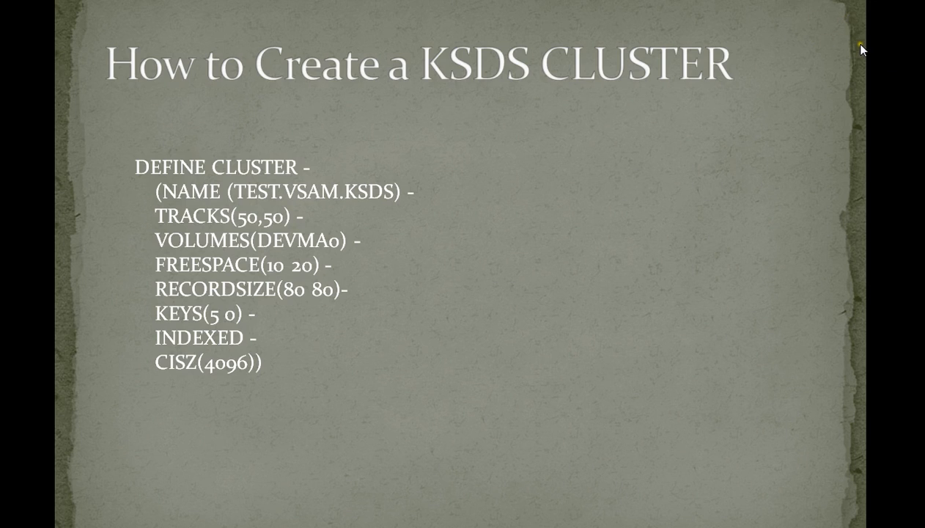
{"action": "mouse_move", "coordinate": [861, 50]}
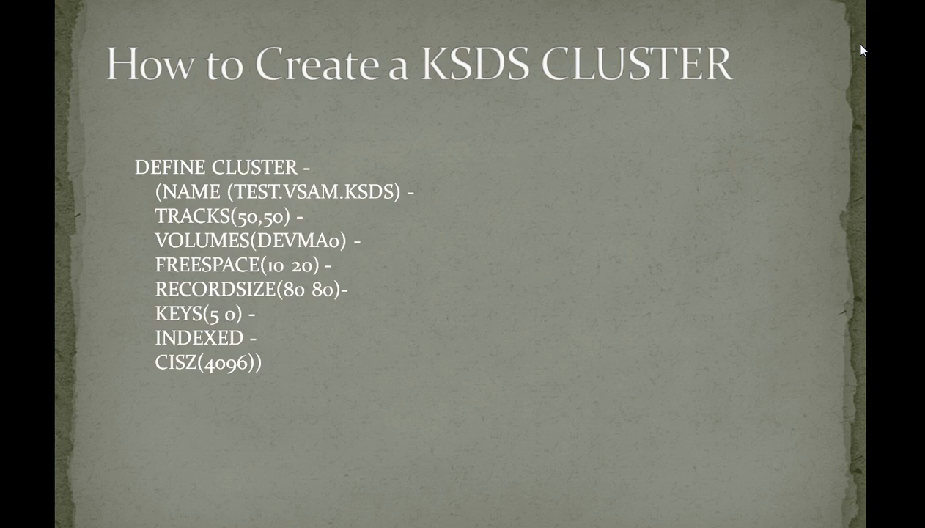
{"action": "mouse_move", "coordinate": [673, 220]}
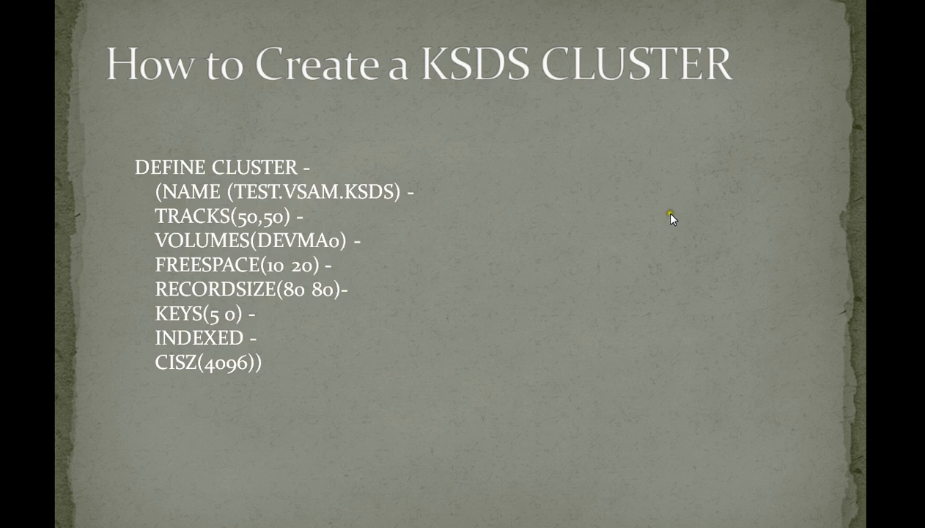